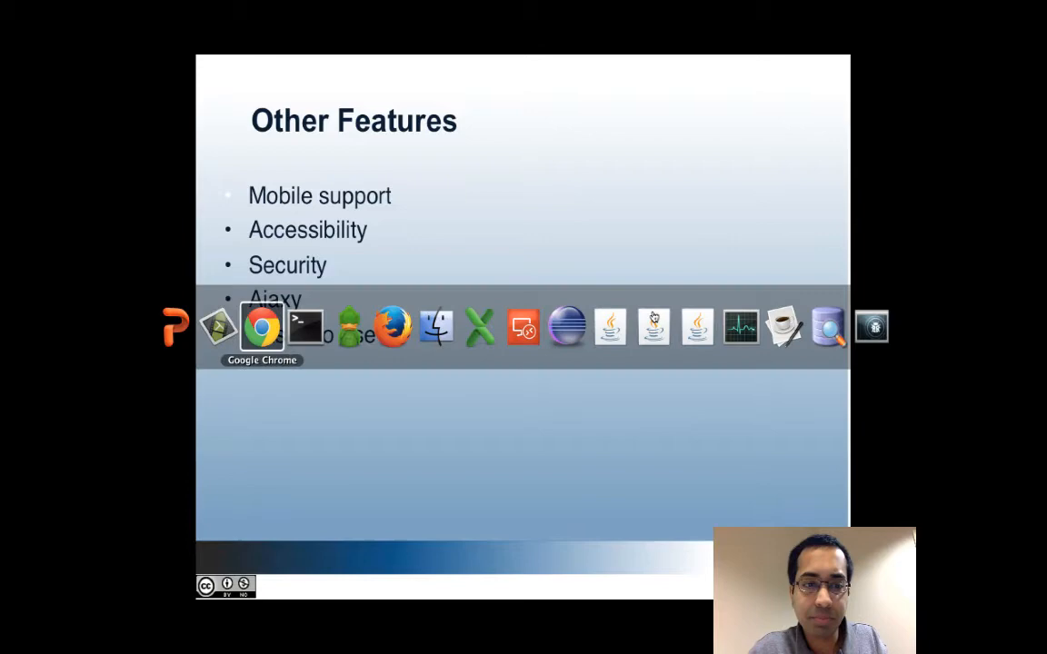
Switch to Chrome showing the Grouper home page, logged in as GrouperSysAdmin
click(263, 328)
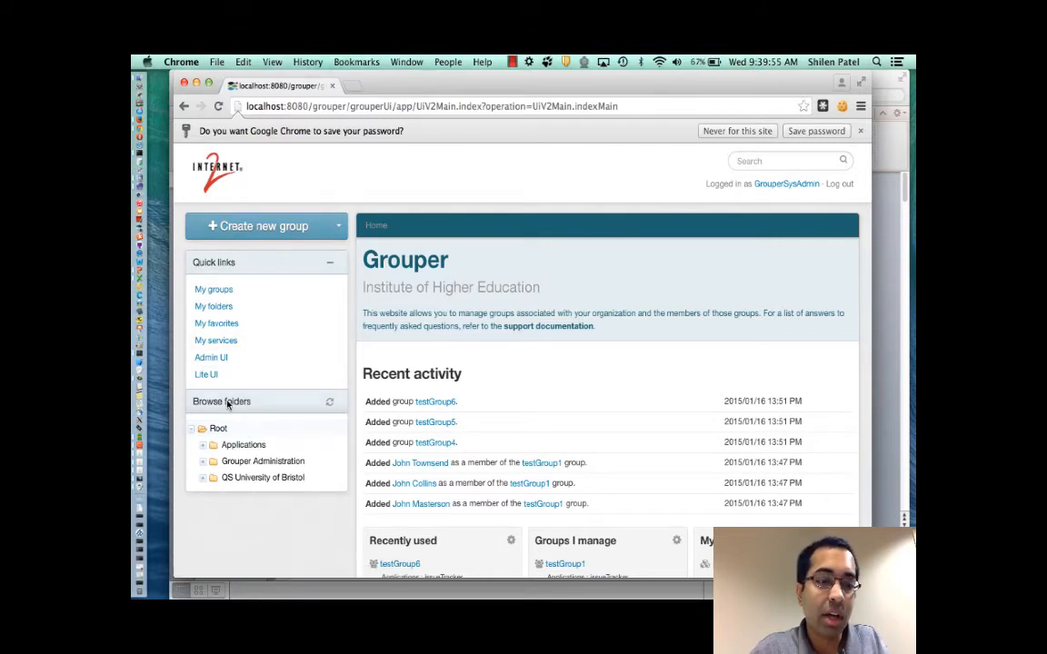
mouse_move(536, 237)
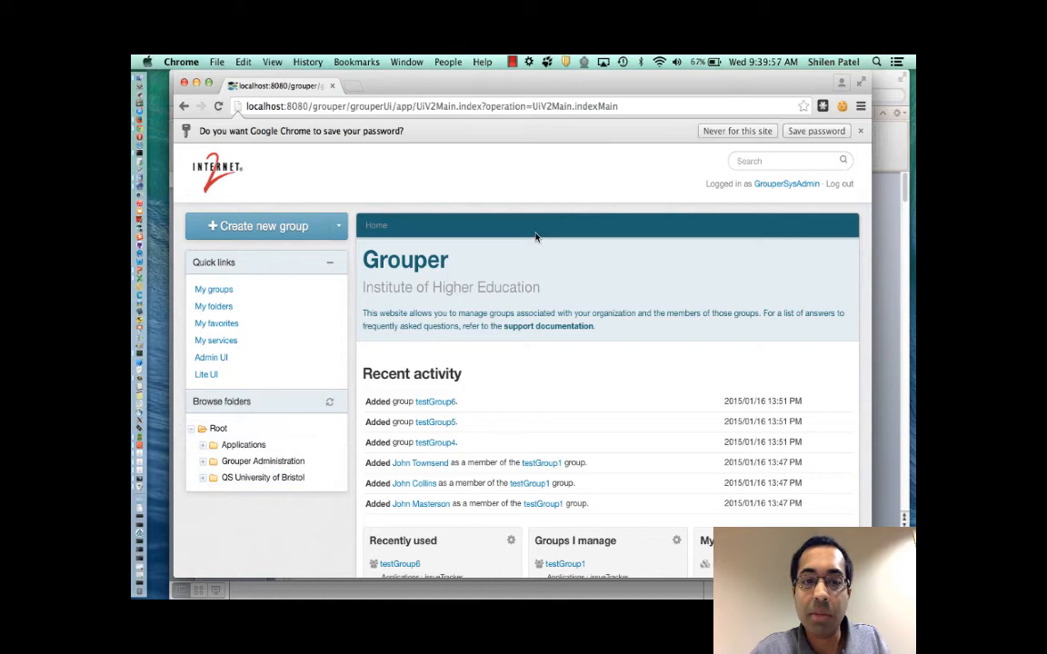
mouse_move(482, 353)
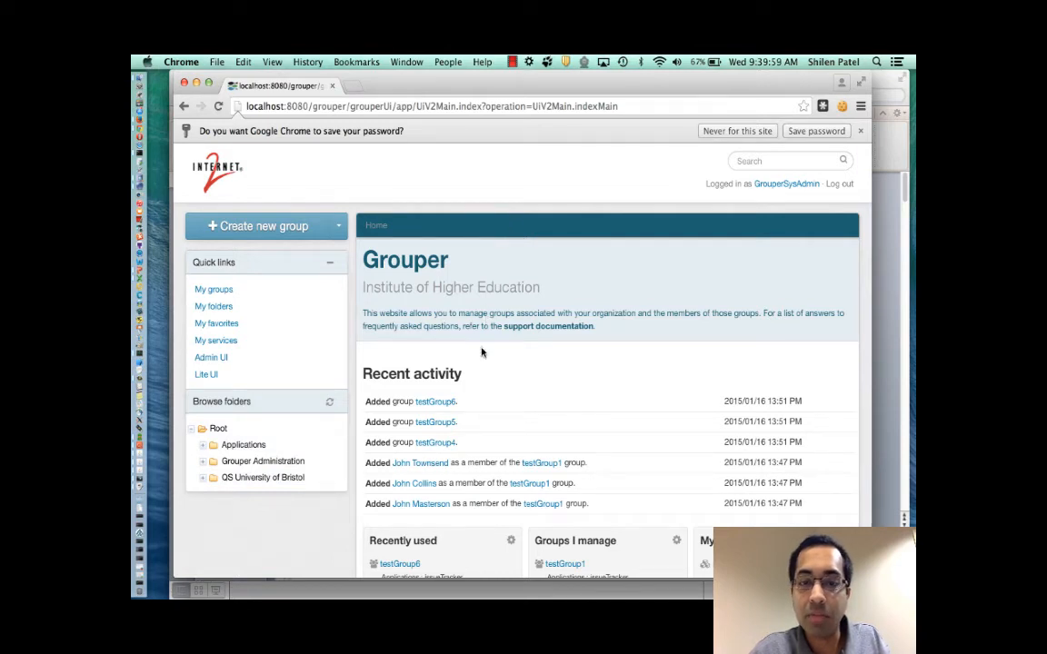
mouse_move(616, 309)
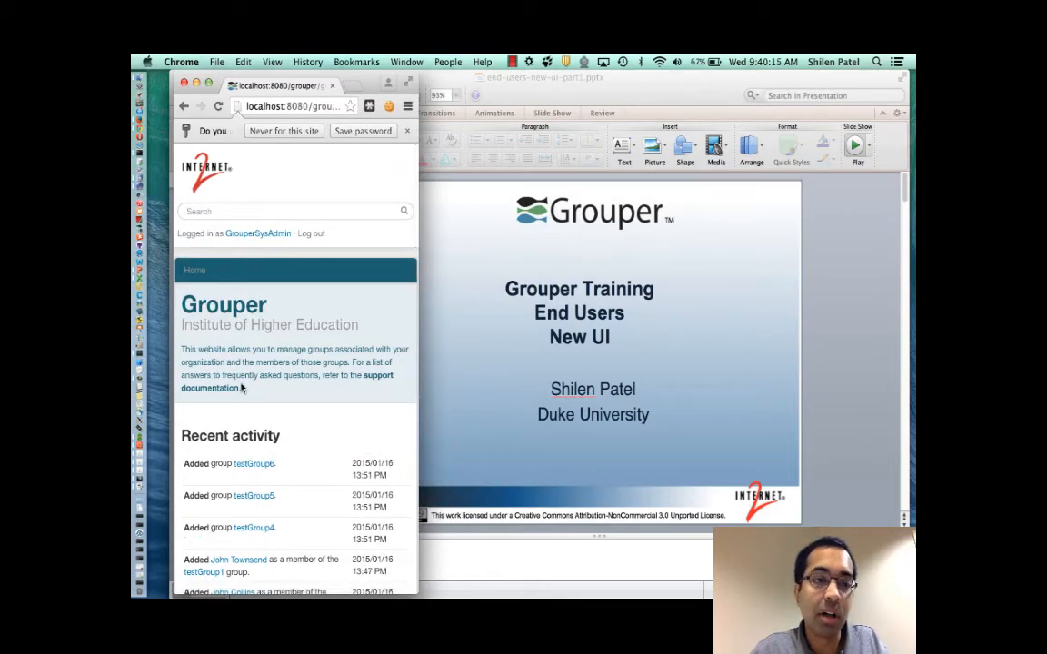
Scroll through the home page reflowed into its narrow mobile-width layout
scroll(down, 3)
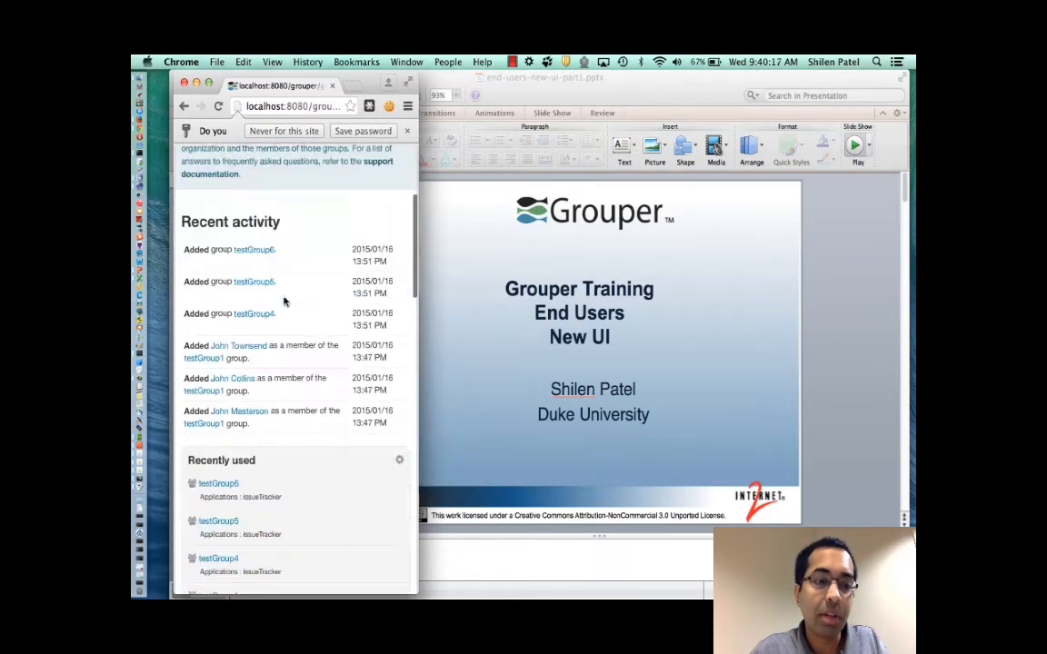
scroll(down, 3)
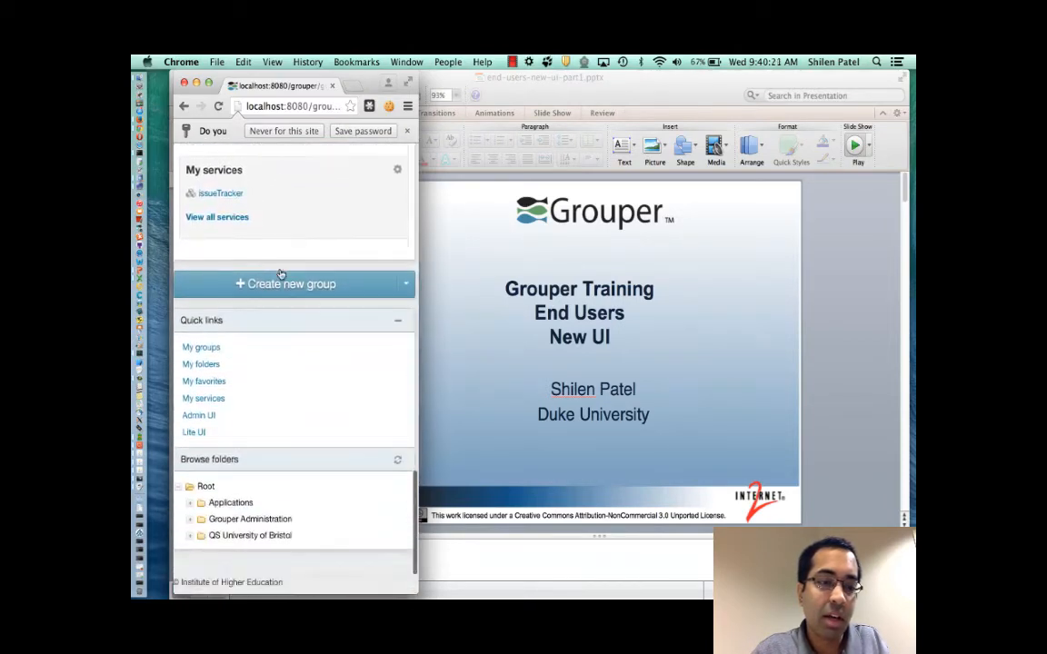
scroll(down, 3)
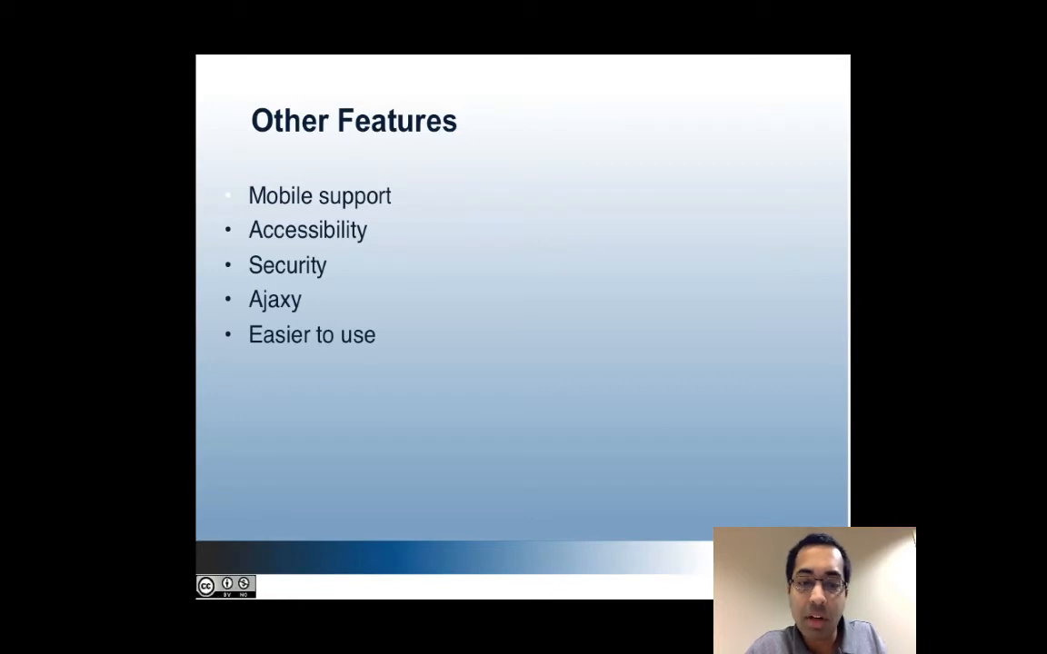
Return to the full-width home page with My favorites, Groups I manage and My services panels
click(265, 589)
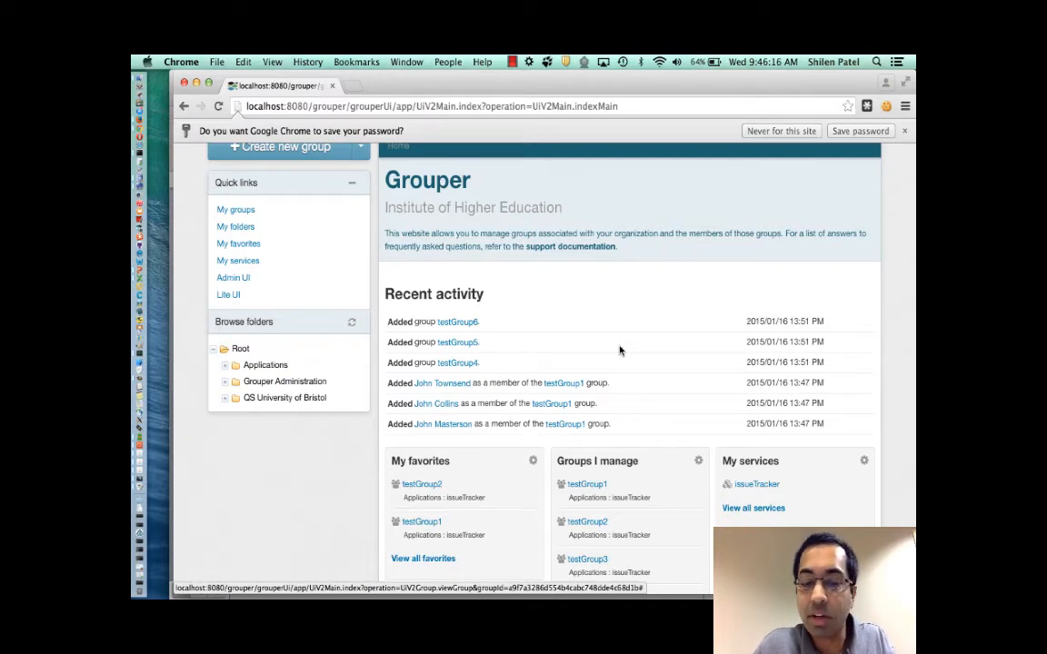
mouse_move(577, 338)
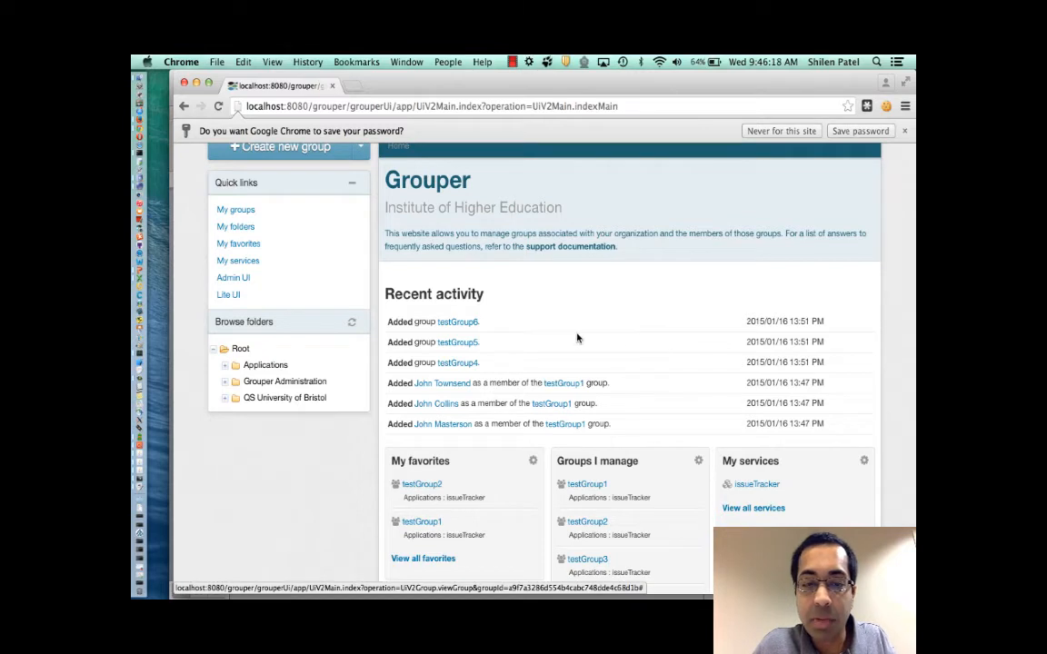
mouse_move(459, 321)
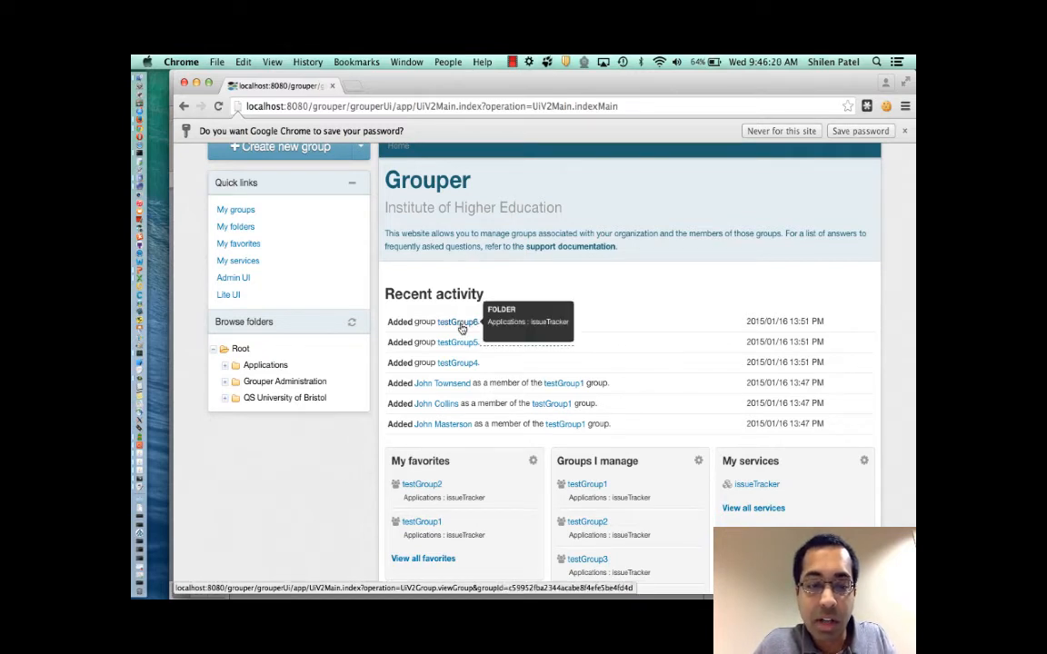
mouse_move(581, 317)
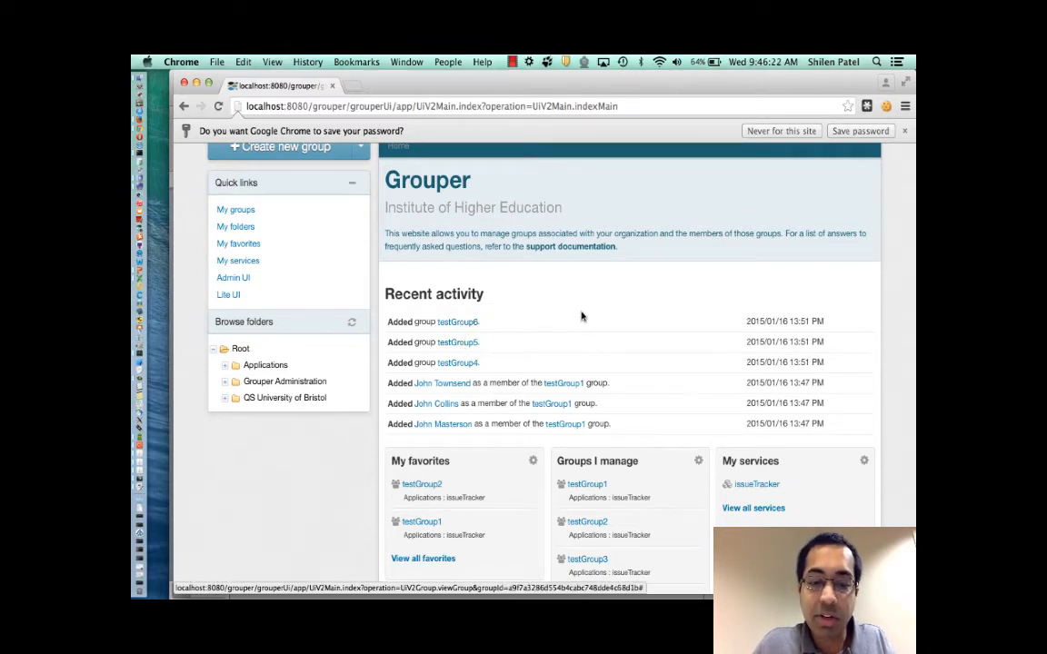
scroll(down, 3)
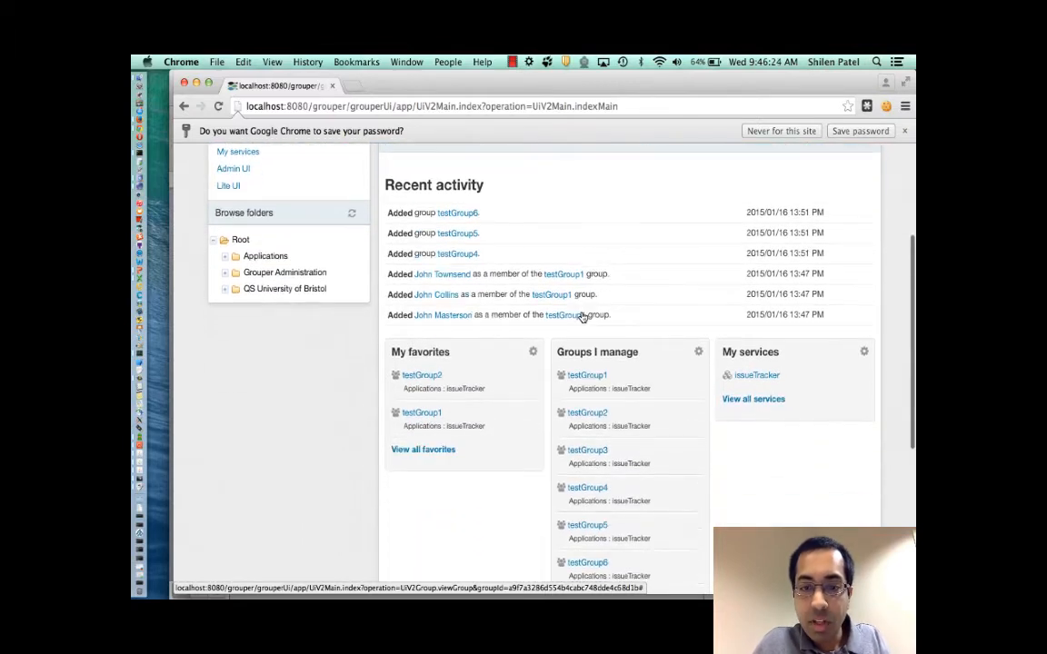
scroll(down, 3)
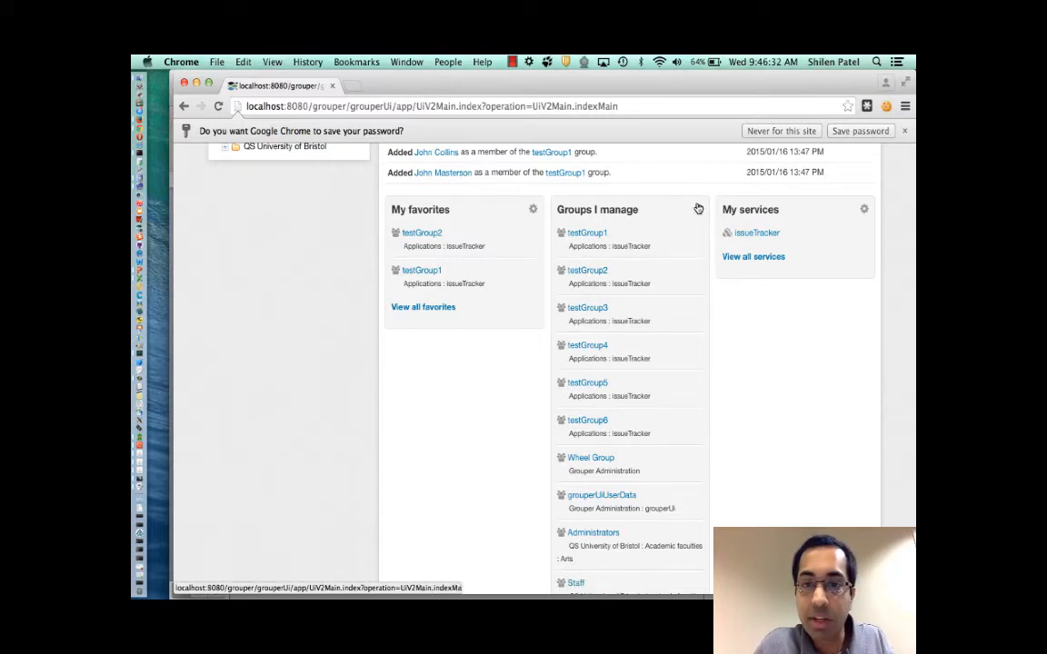
click(531, 209)
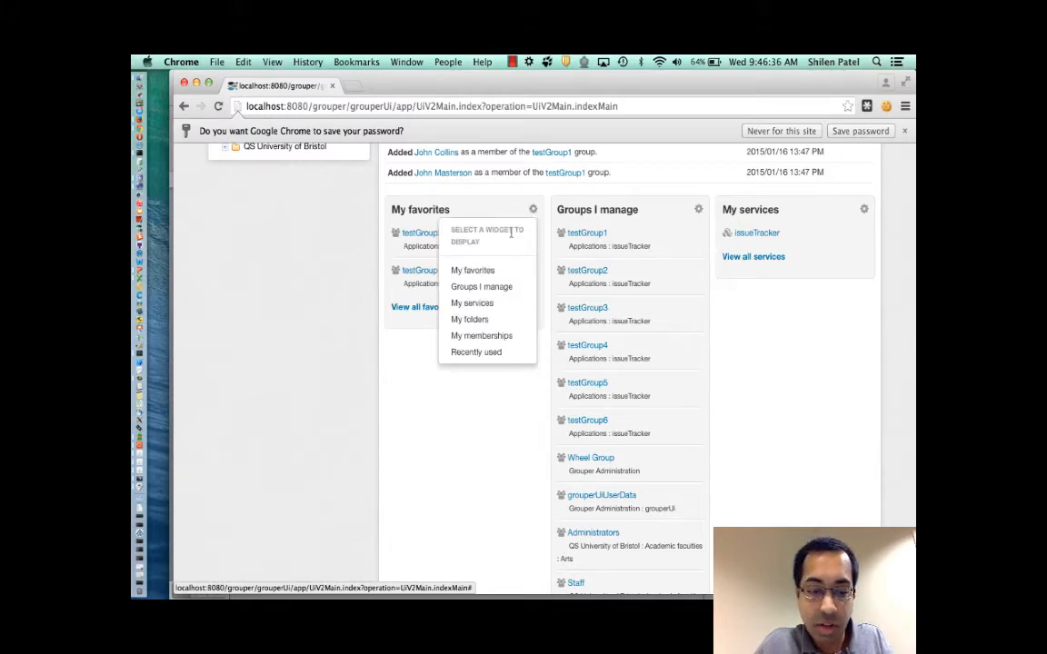
mouse_move(472, 270)
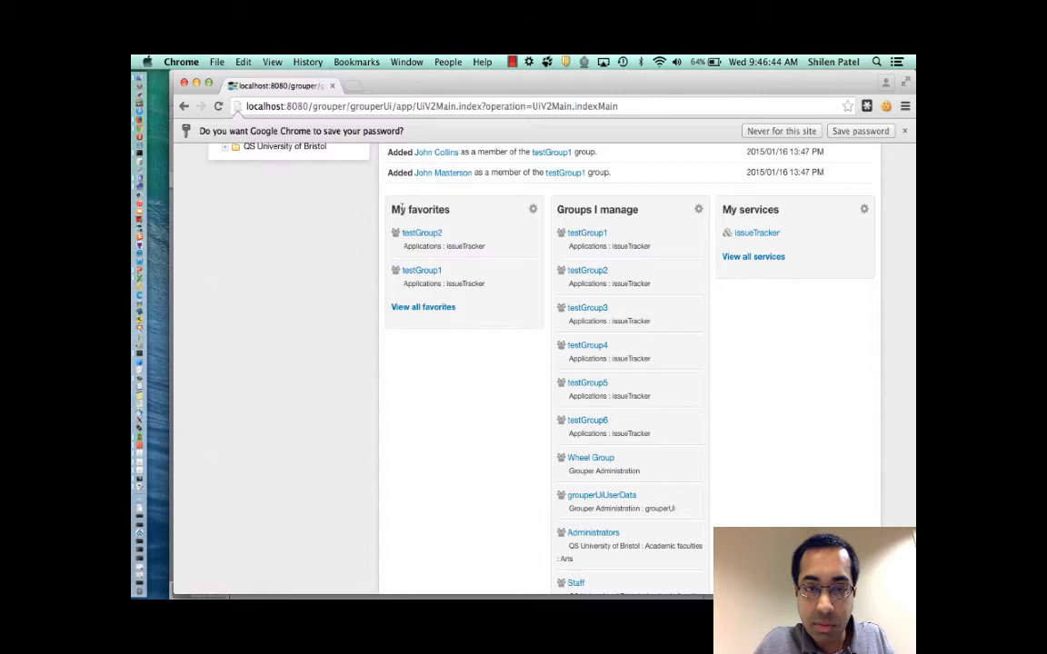
mouse_move(455, 218)
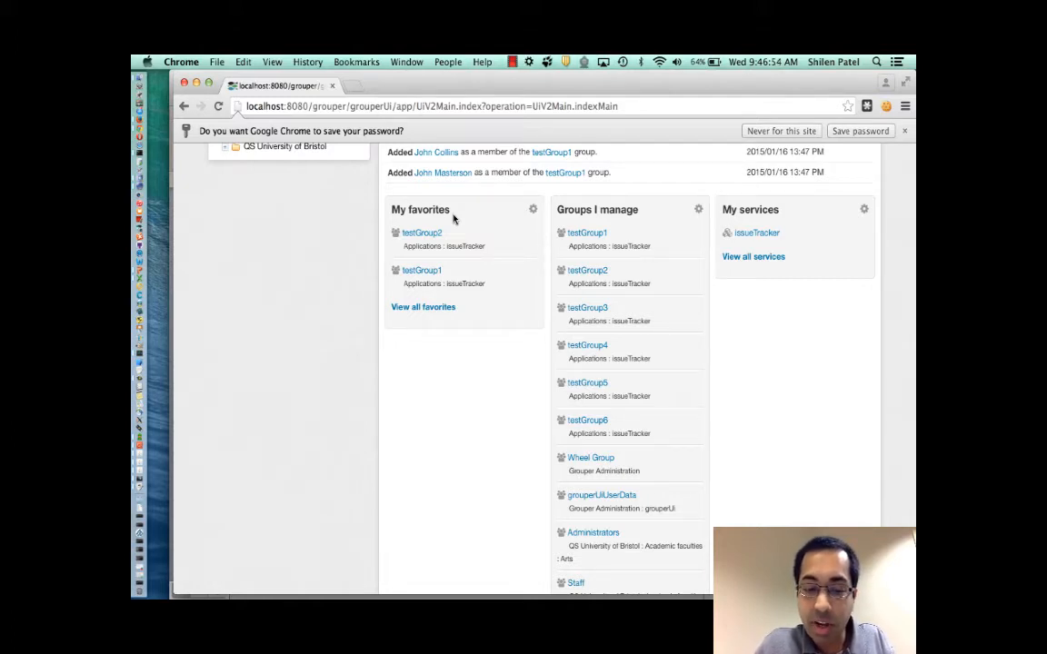
mouse_move(499, 241)
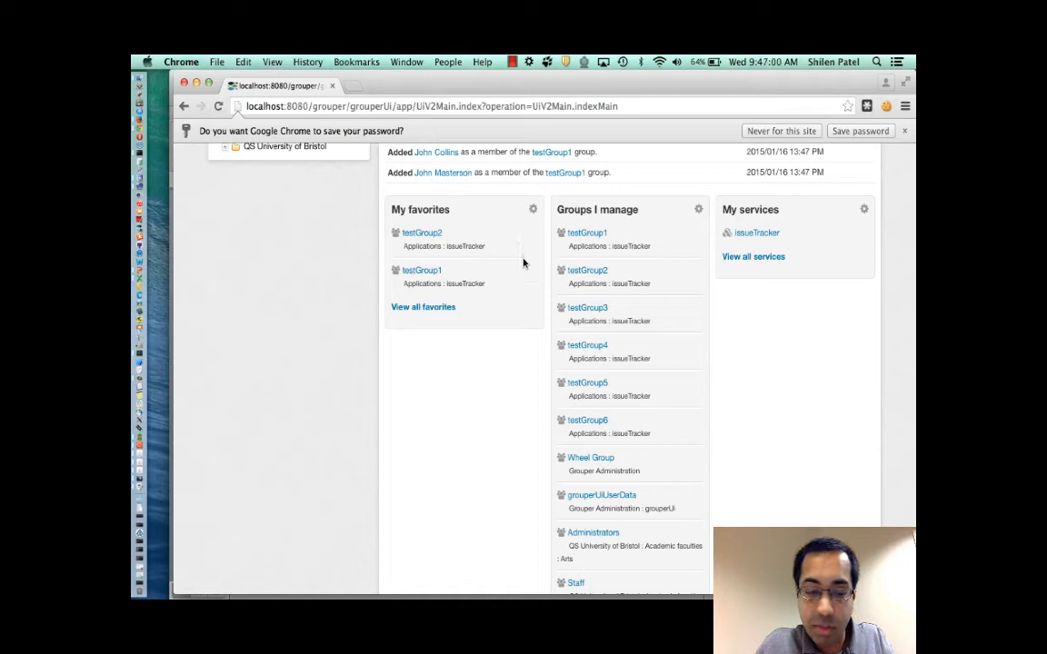
mouse_move(422, 270)
text(testgroup3)
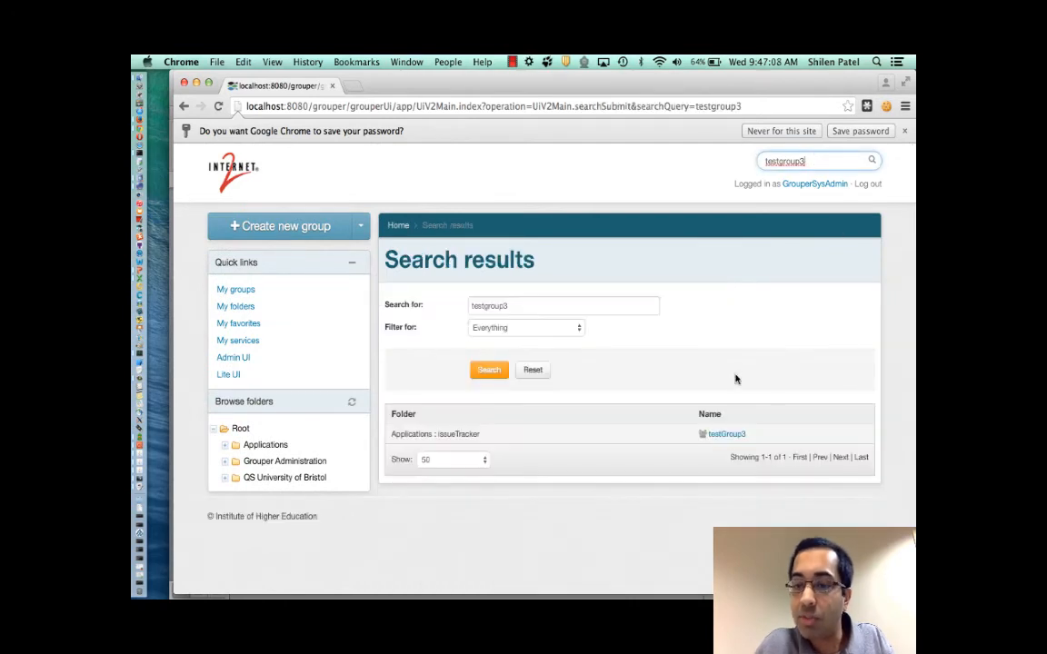
Open testGroup3 from the search results and add it to favorites via More actions
click(727, 433)
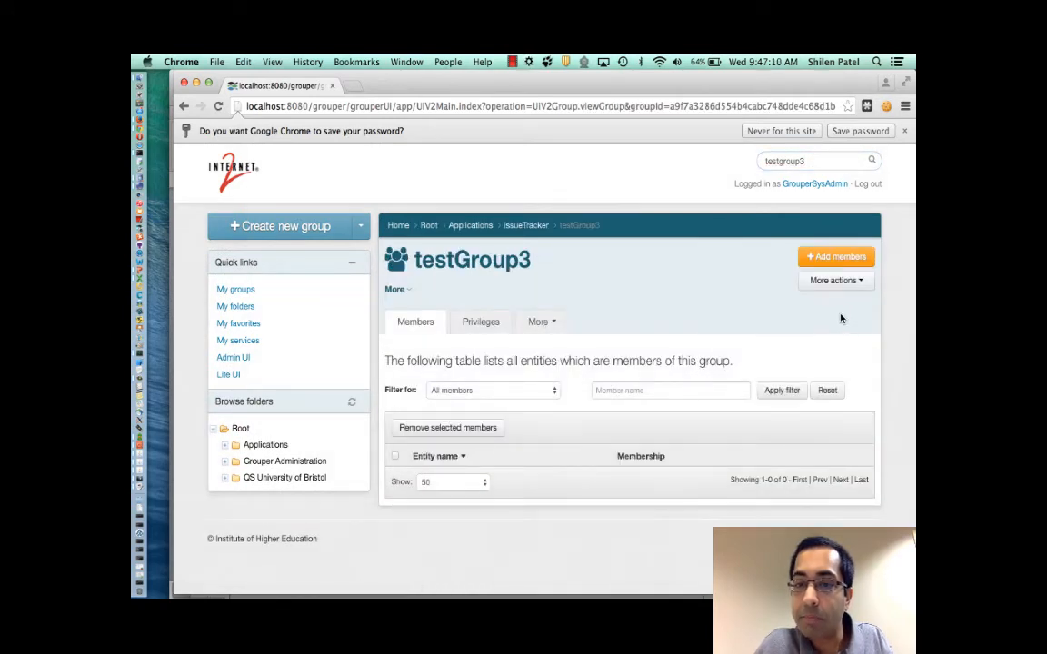
click(833, 279)
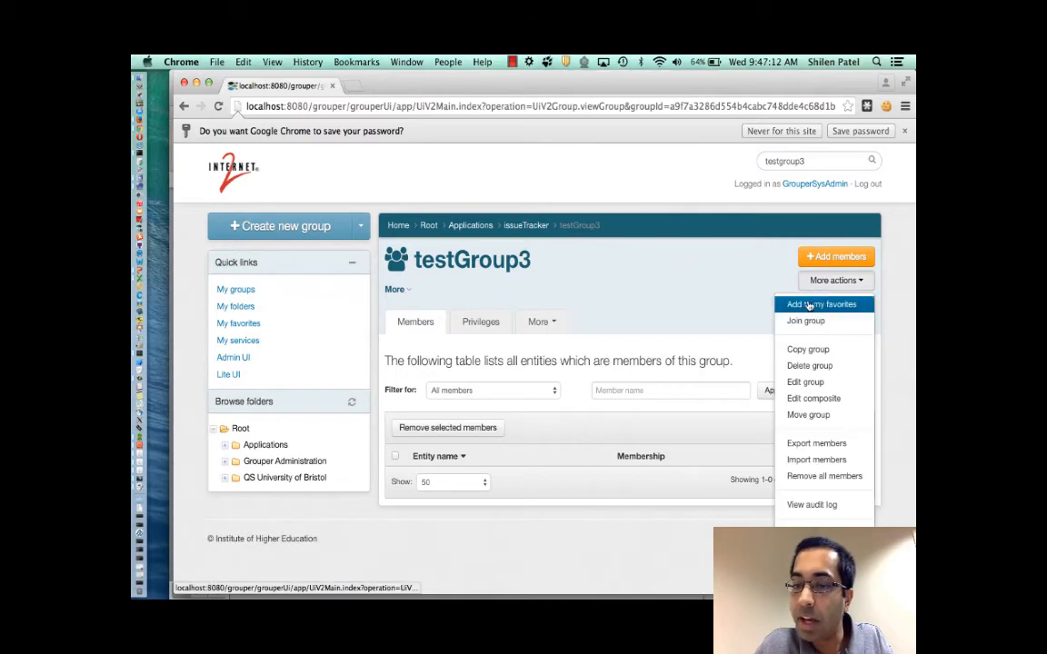
click(820, 304)
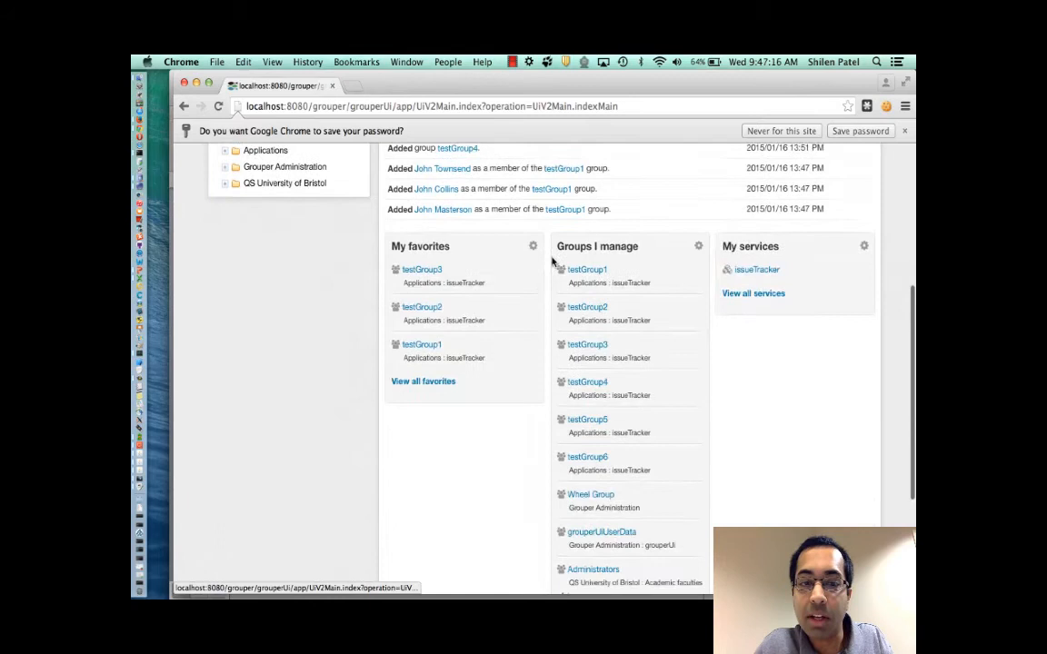
scroll(down, 3)
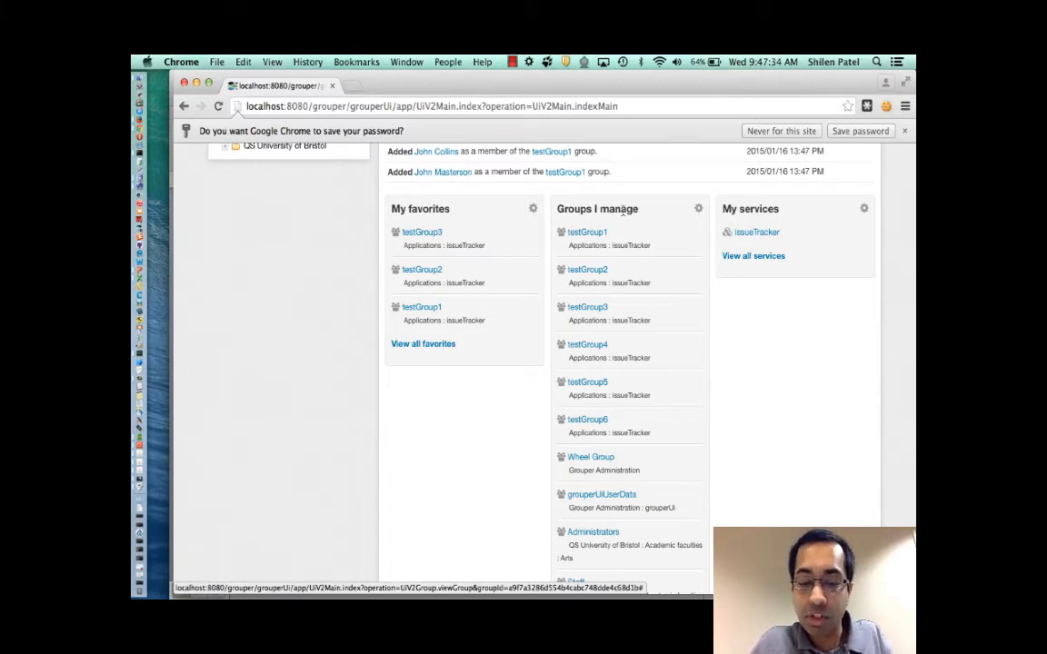
Scroll down through the home page widgets
scroll(down, 3)
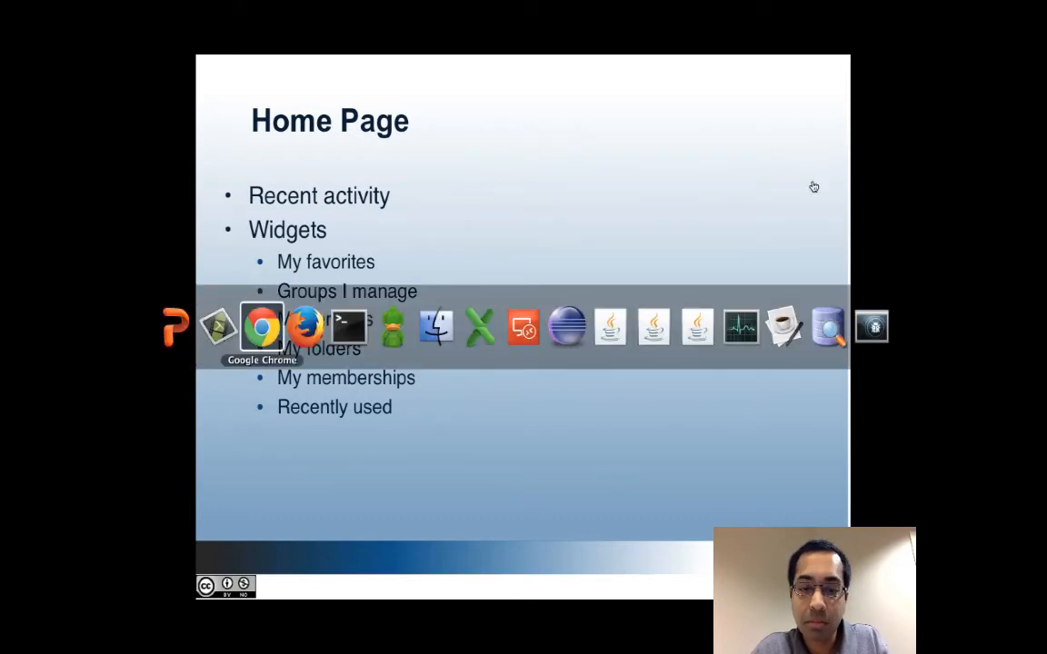
click(262, 327)
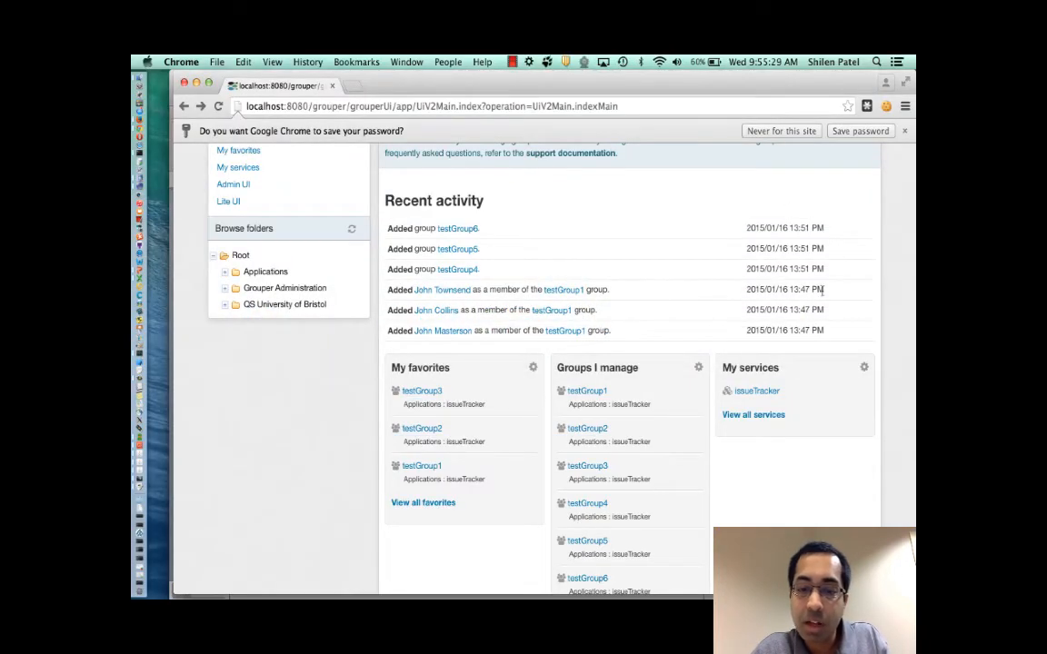
scroll(down, 3)
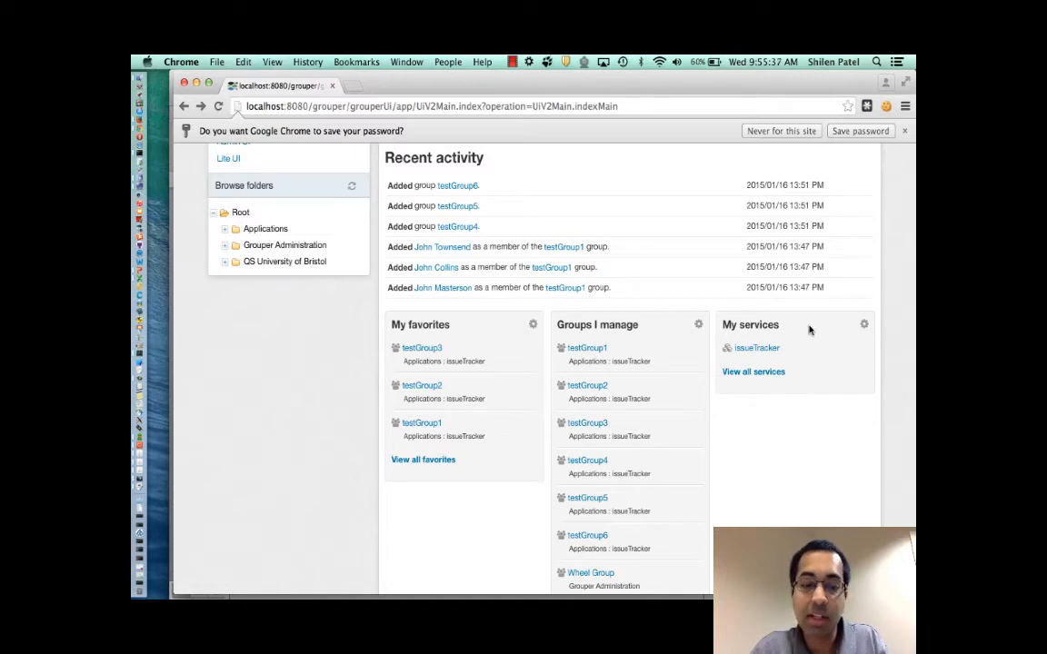
mouse_move(812, 359)
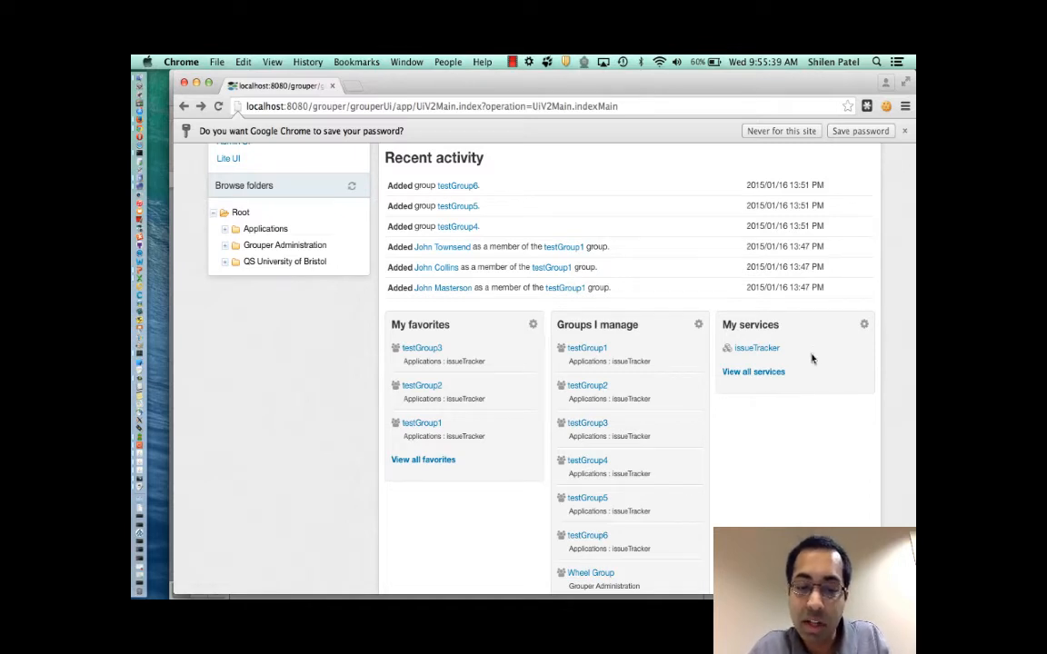
mouse_move(757, 348)
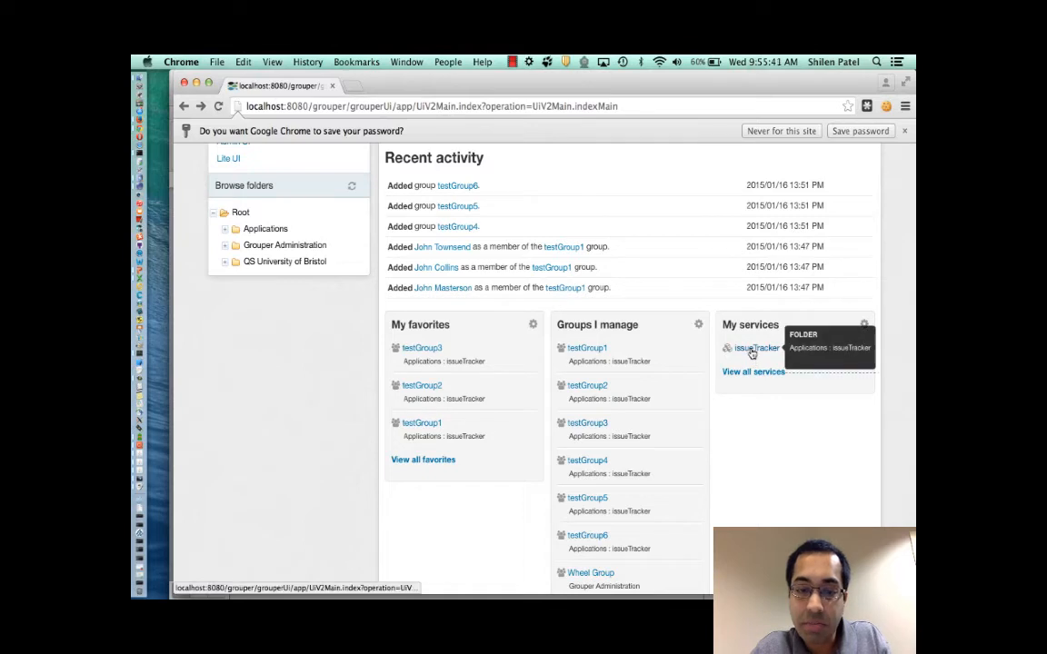
click(756, 349)
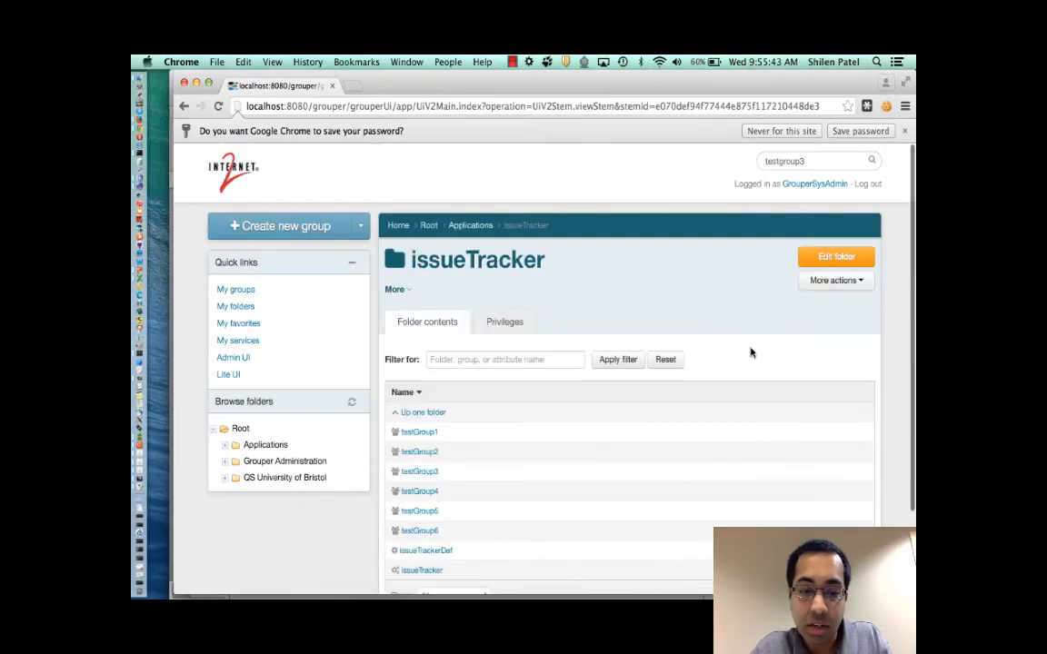
scroll(down, 3)
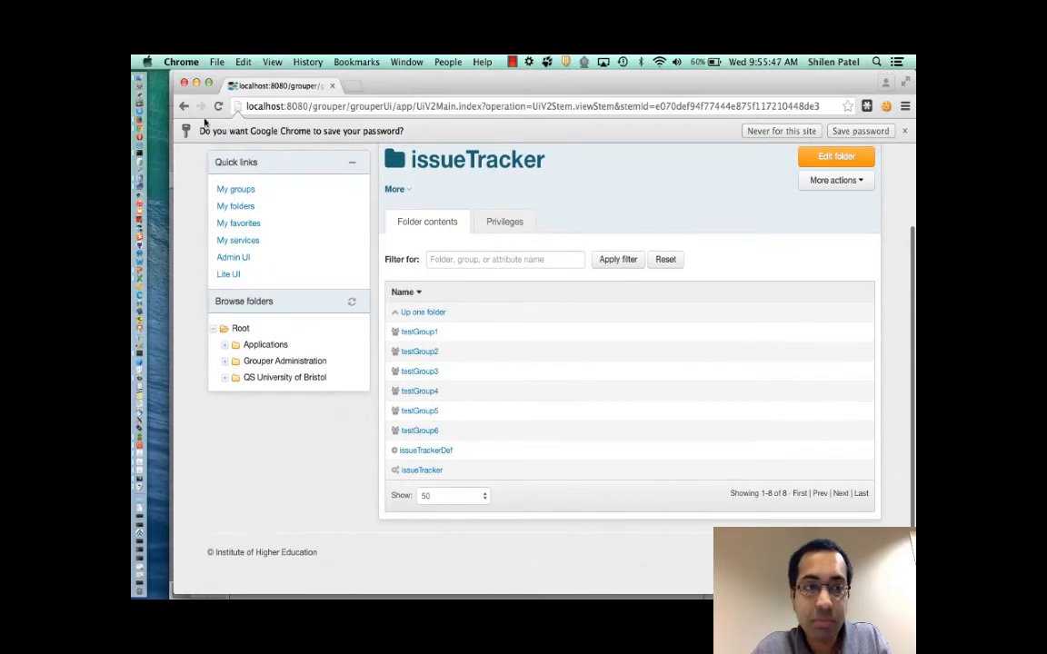
mouse_move(184, 107)
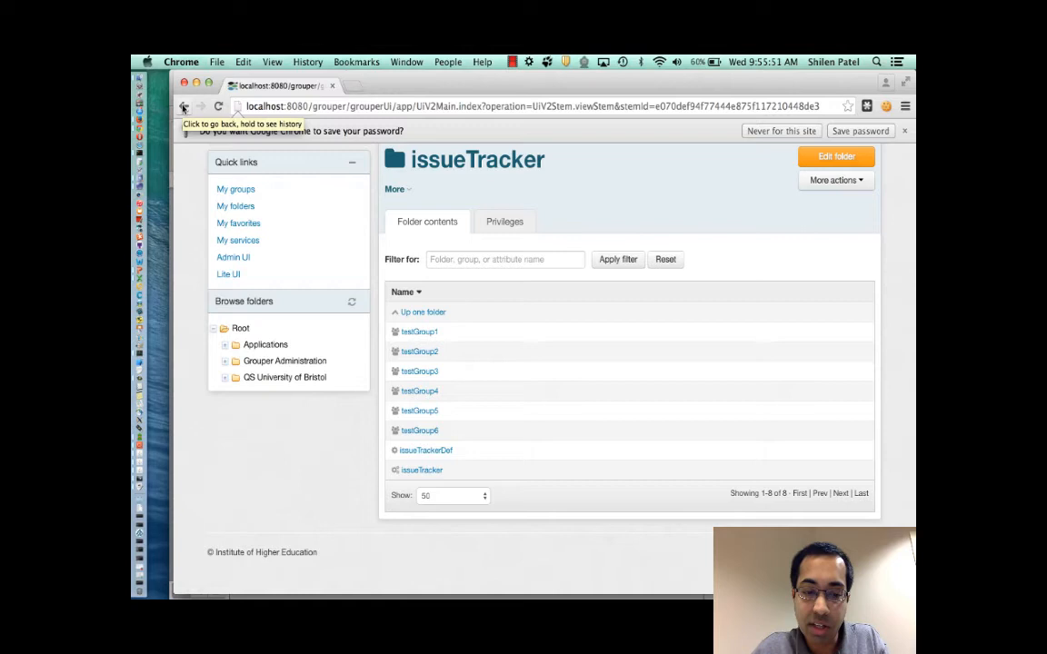
click(183, 106)
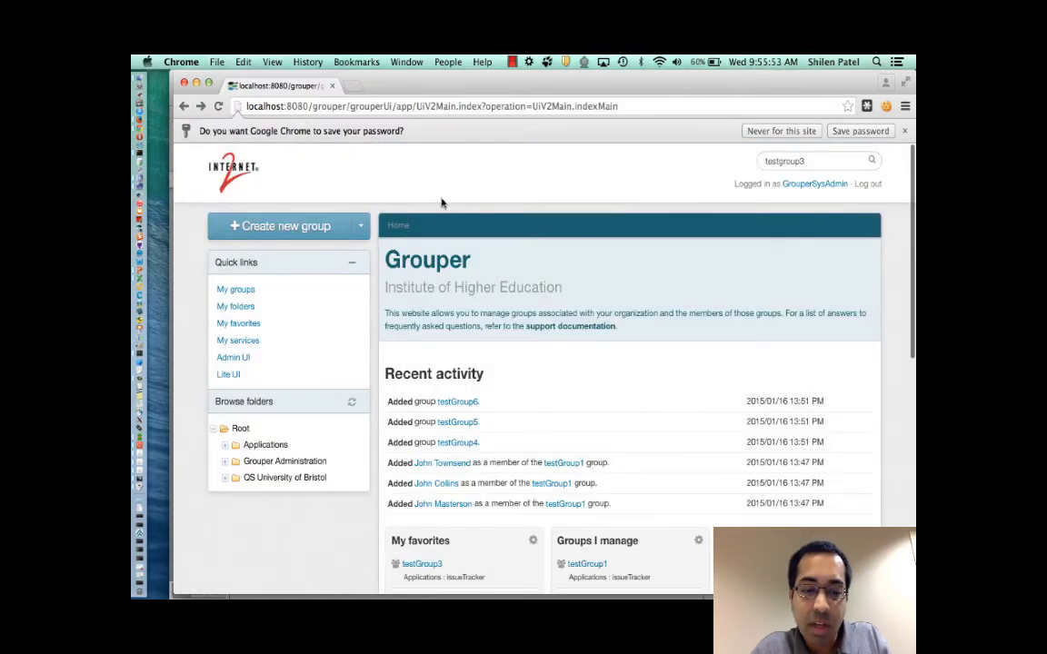
Switch the first home-page widget to My folders
scroll(down, 3)
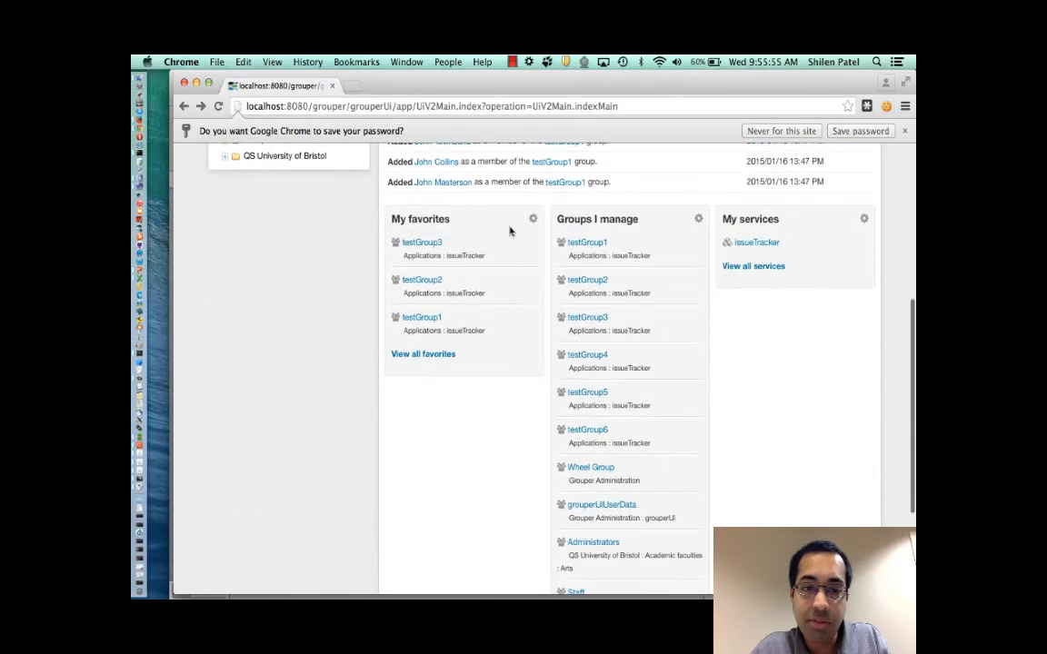
click(533, 218)
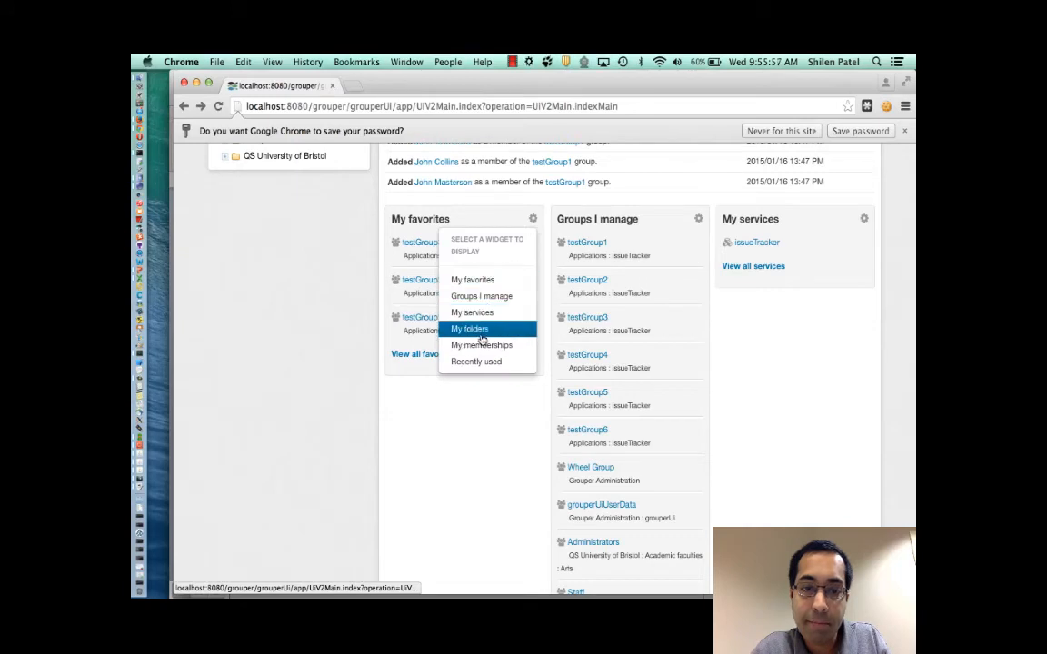
click(469, 328)
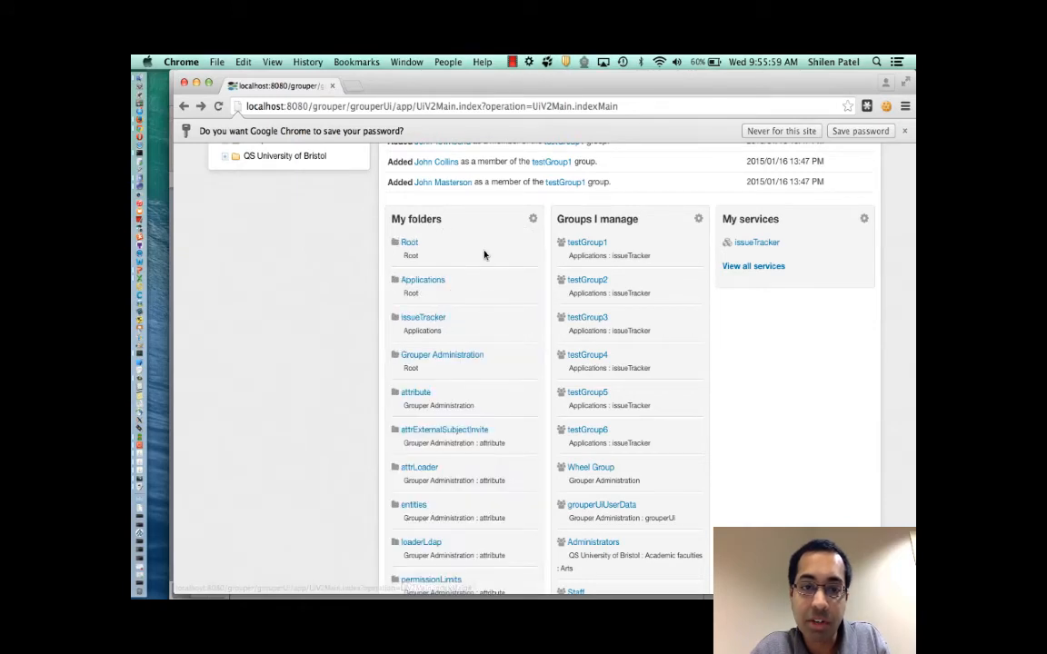
scroll(down, 3)
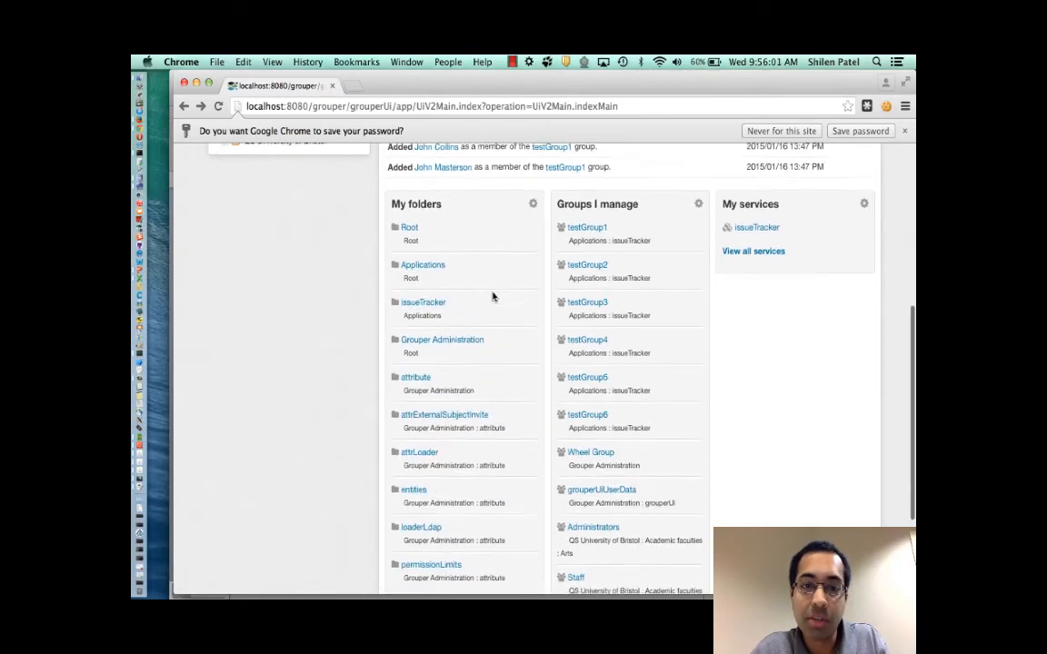
scroll(down, 3)
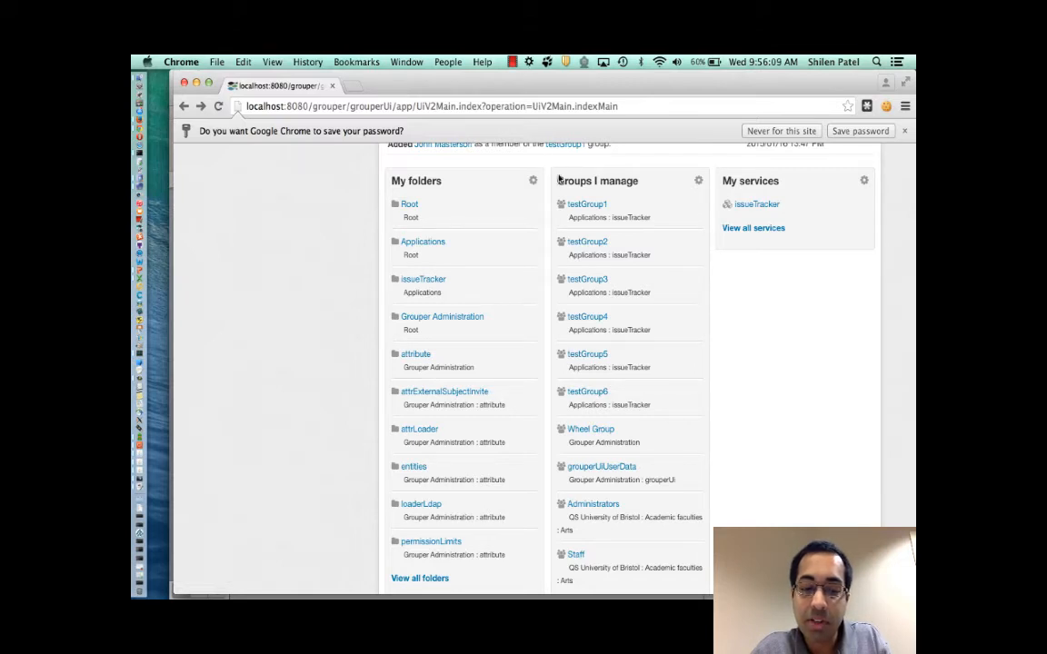
Change the first widget to My memberships, then to Recently used
click(532, 180)
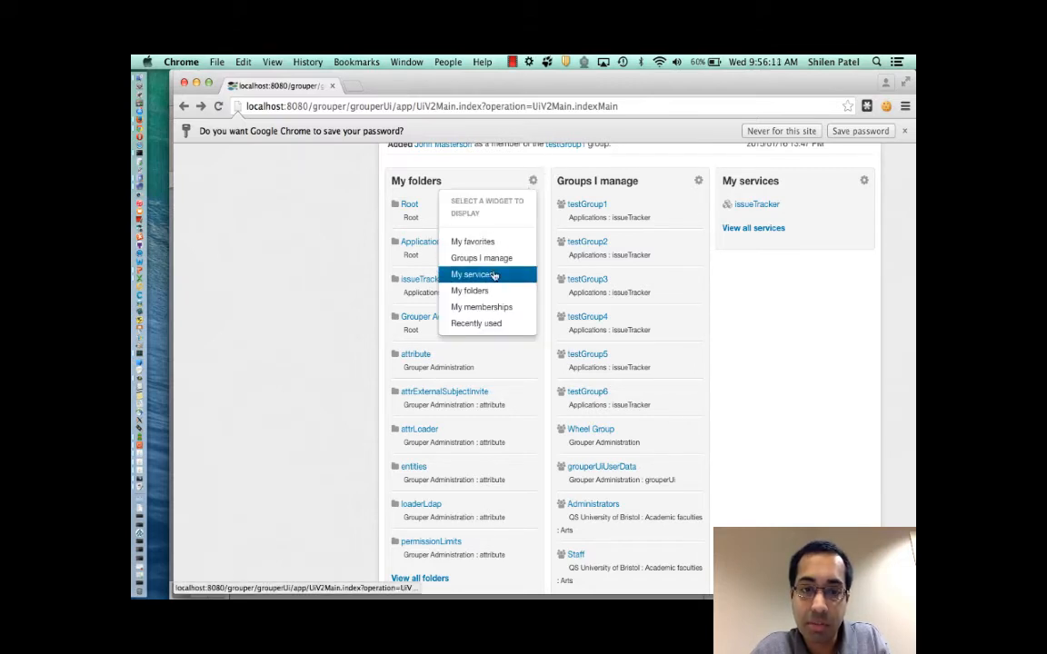
click(481, 306)
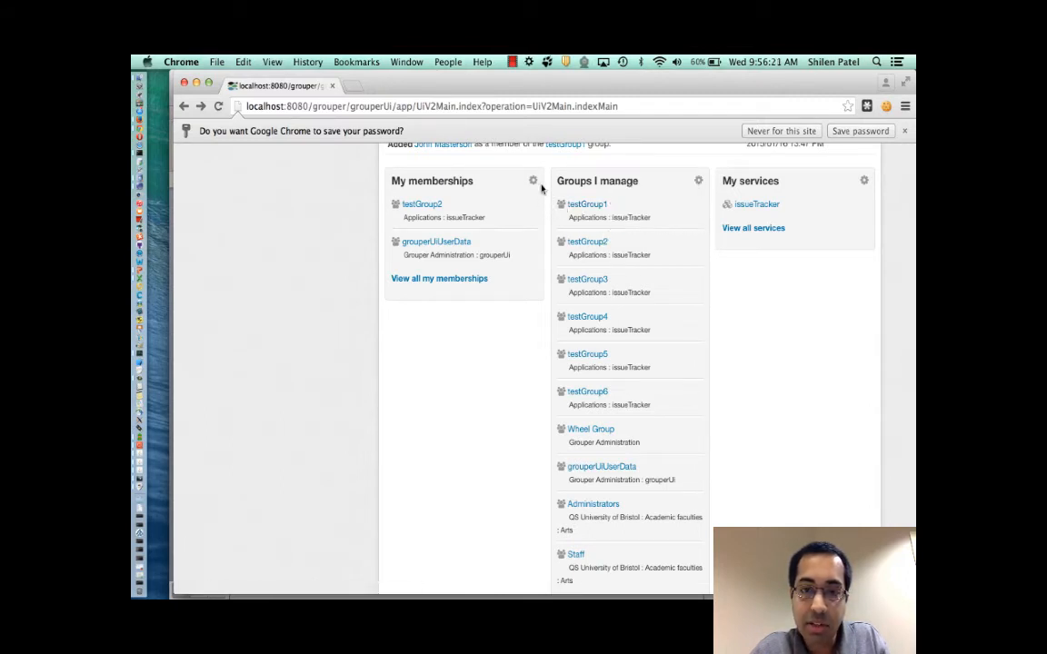
click(533, 180)
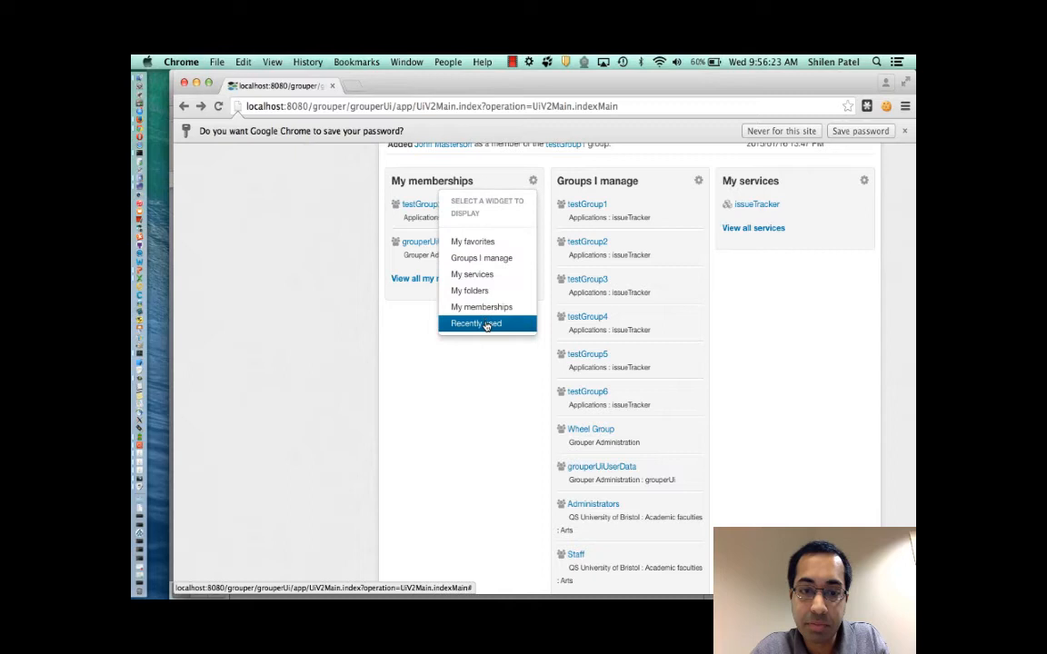
click(475, 324)
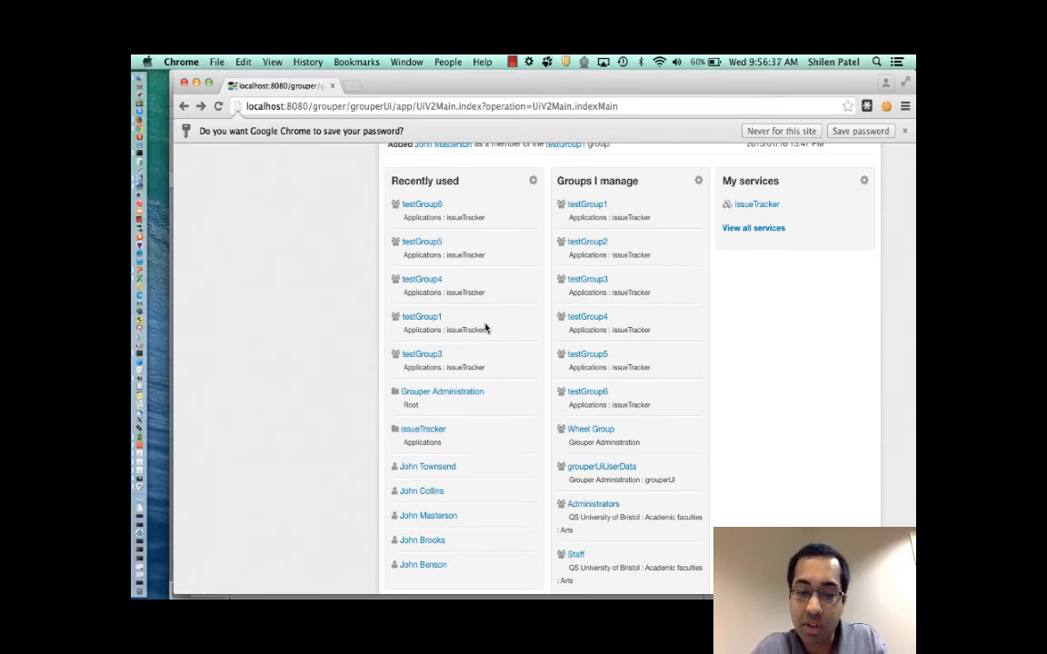
scroll(down, 3)
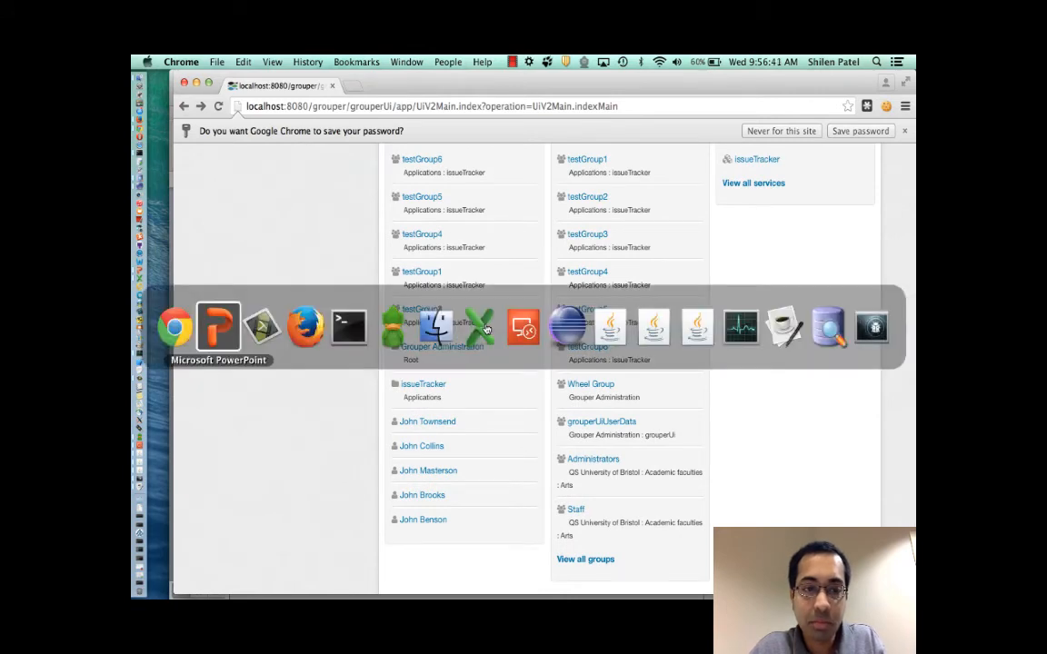
click(218, 327)
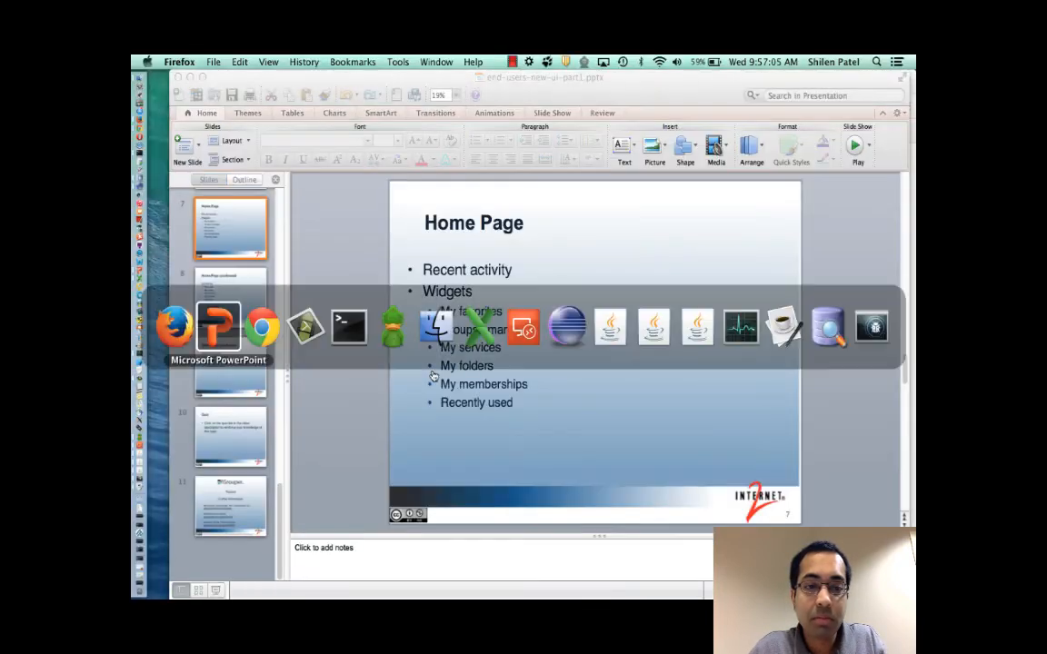
click(262, 327)
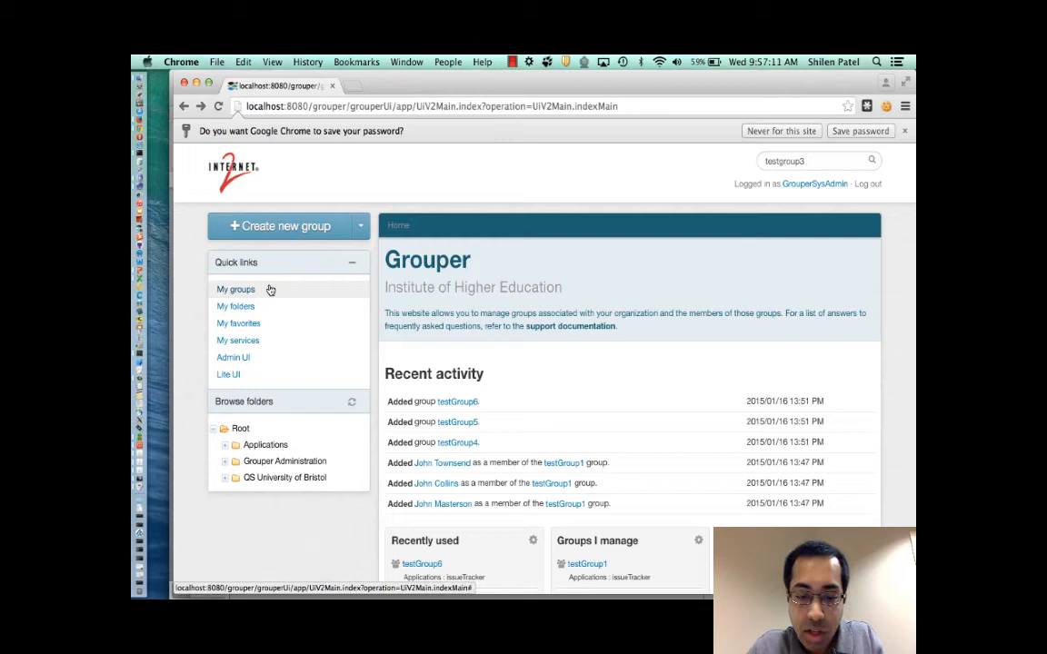
Open My groups and list groups I'm a member of and can join
click(236, 289)
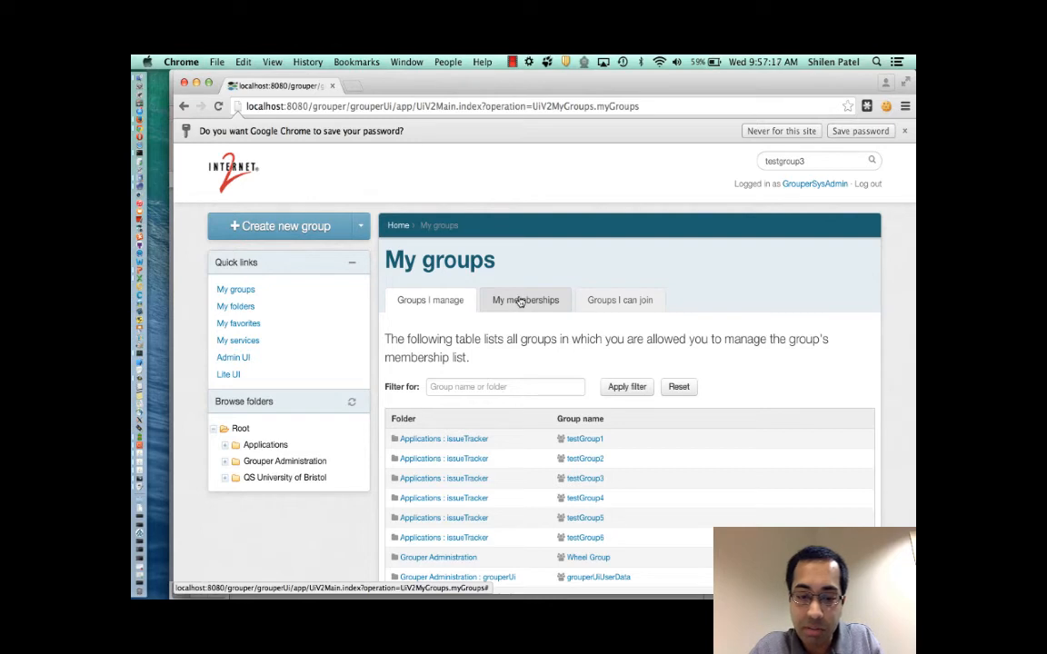
click(526, 300)
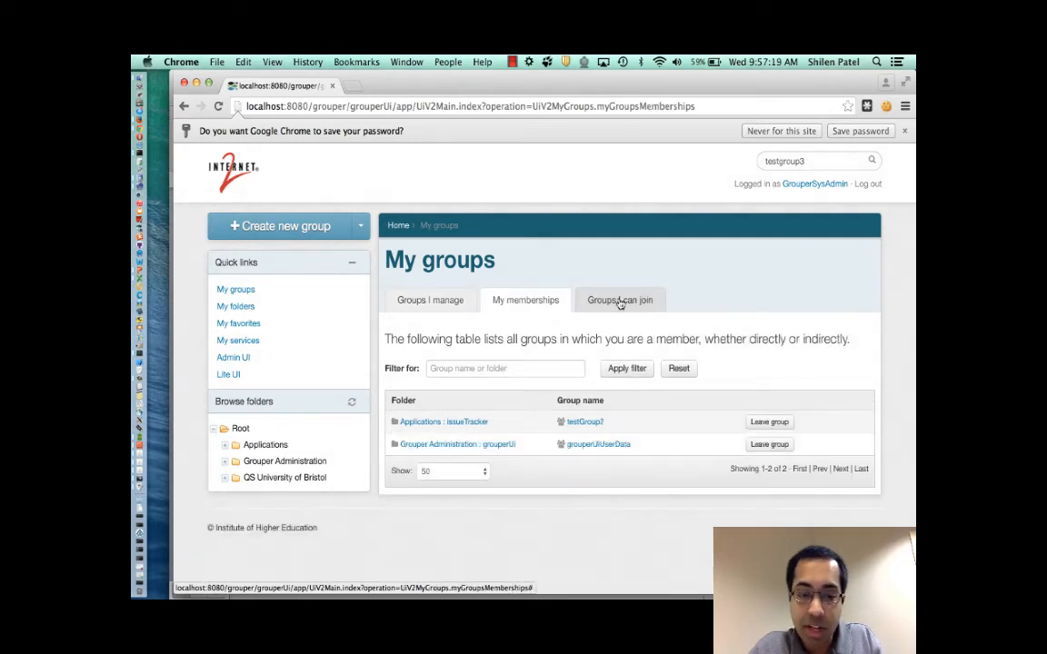
click(620, 300)
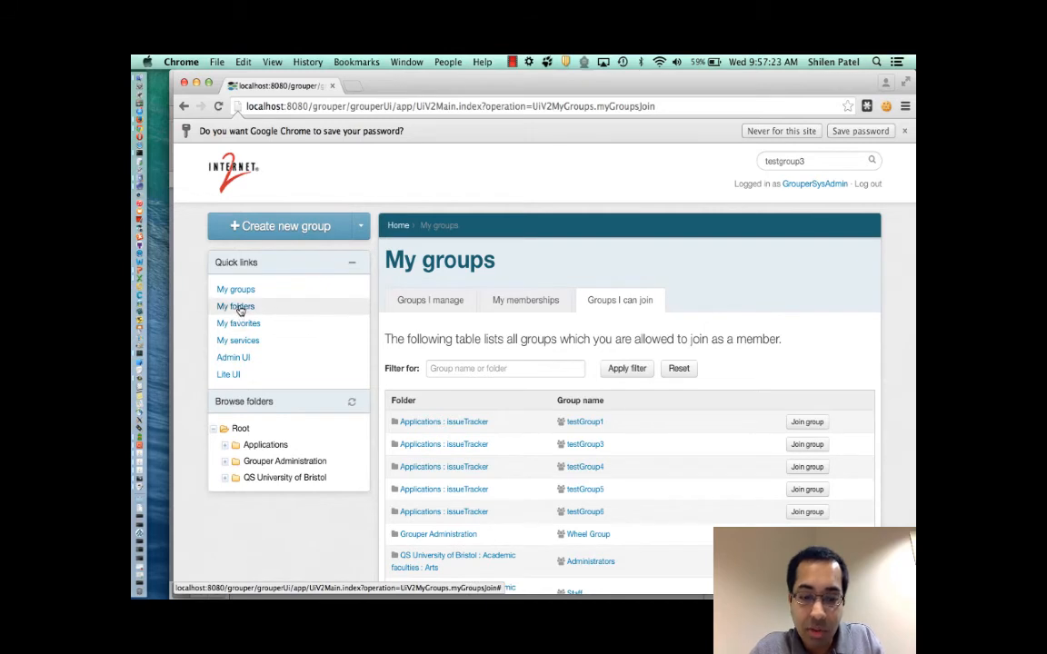
Browse My folders (managed groups, managed attributes), then My favorites and My services
click(235, 306)
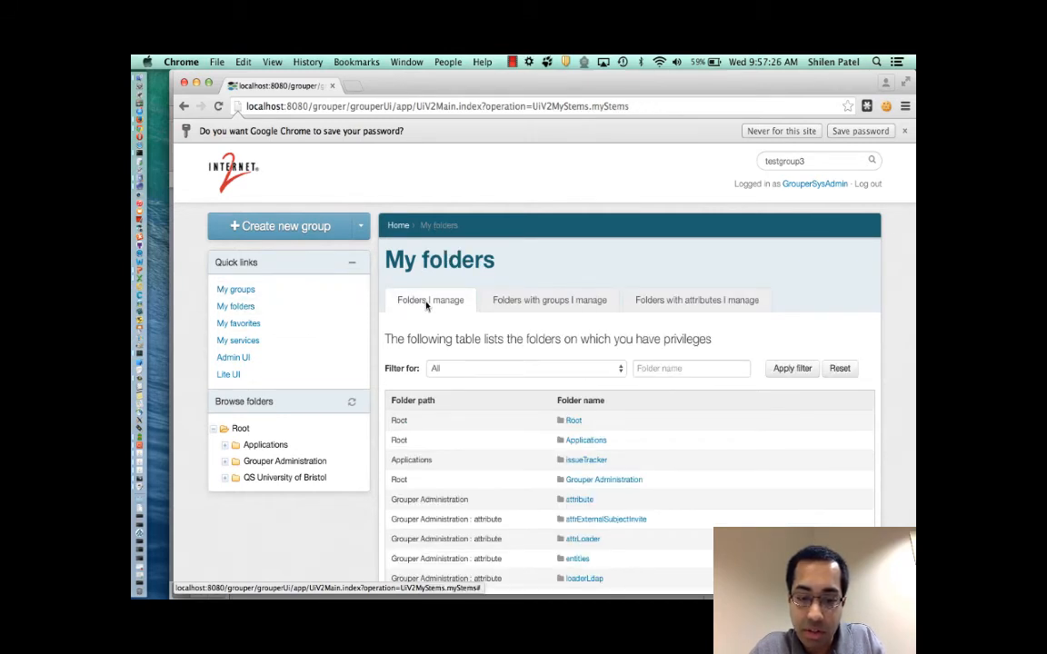
mouse_move(549, 305)
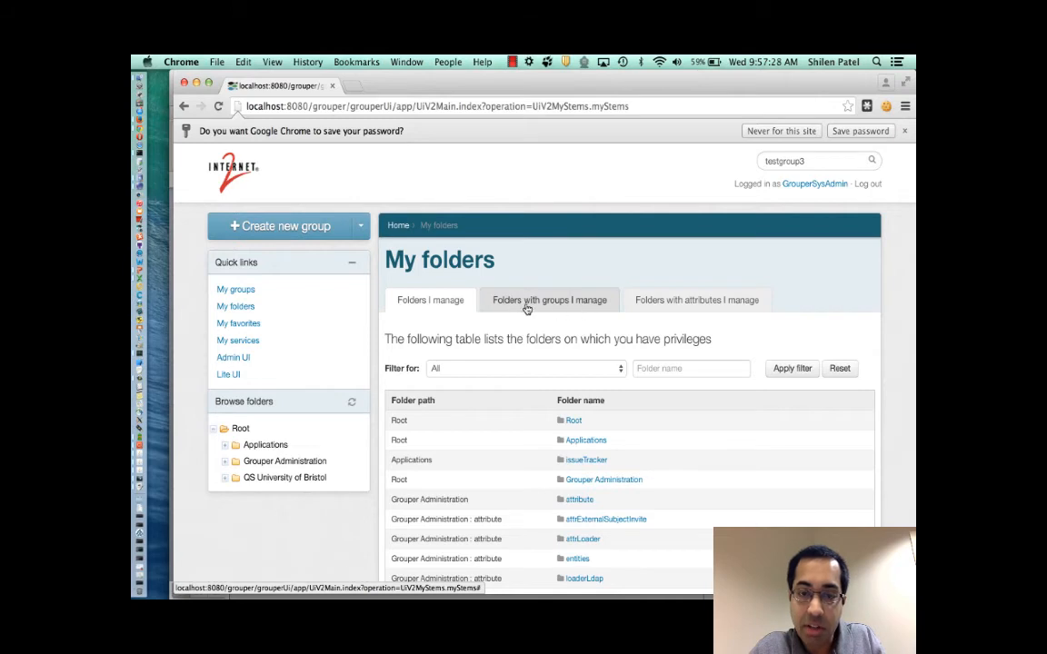
click(549, 300)
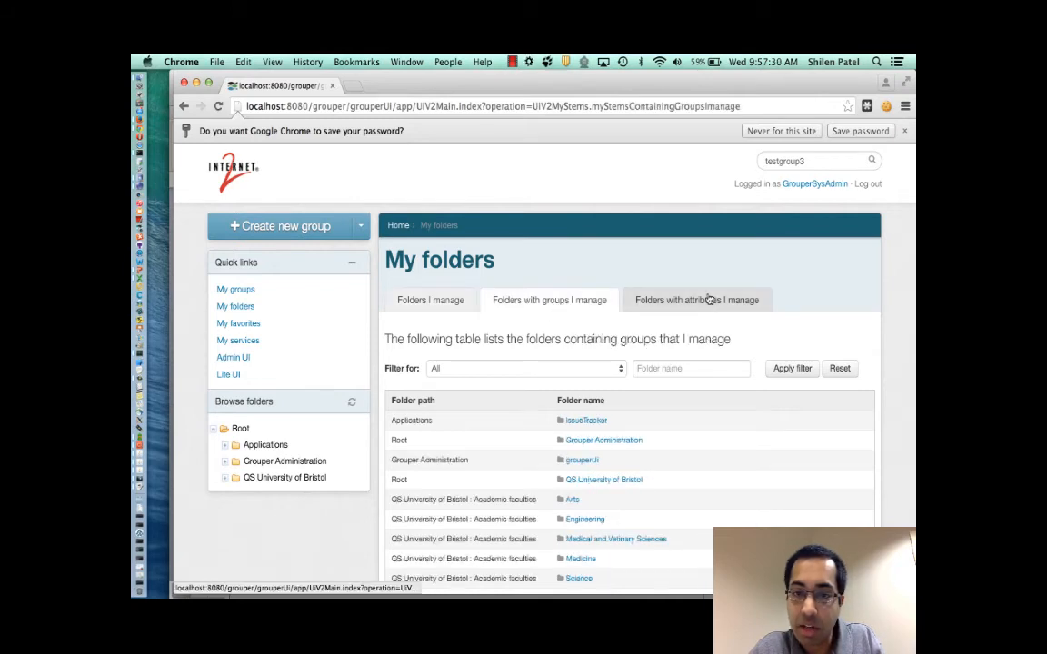
click(696, 300)
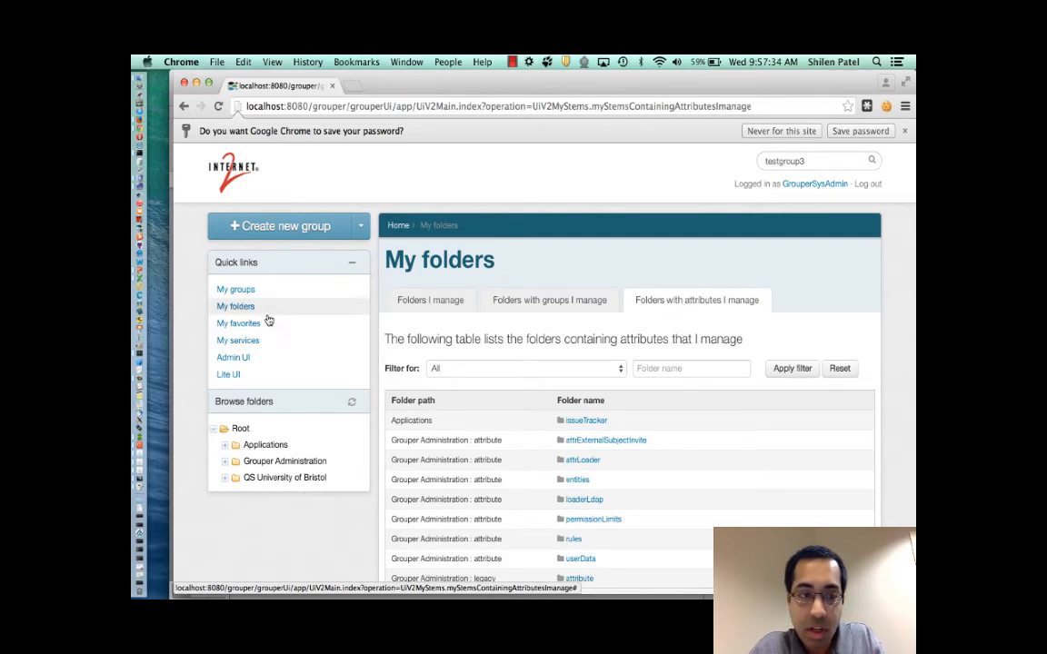
click(238, 323)
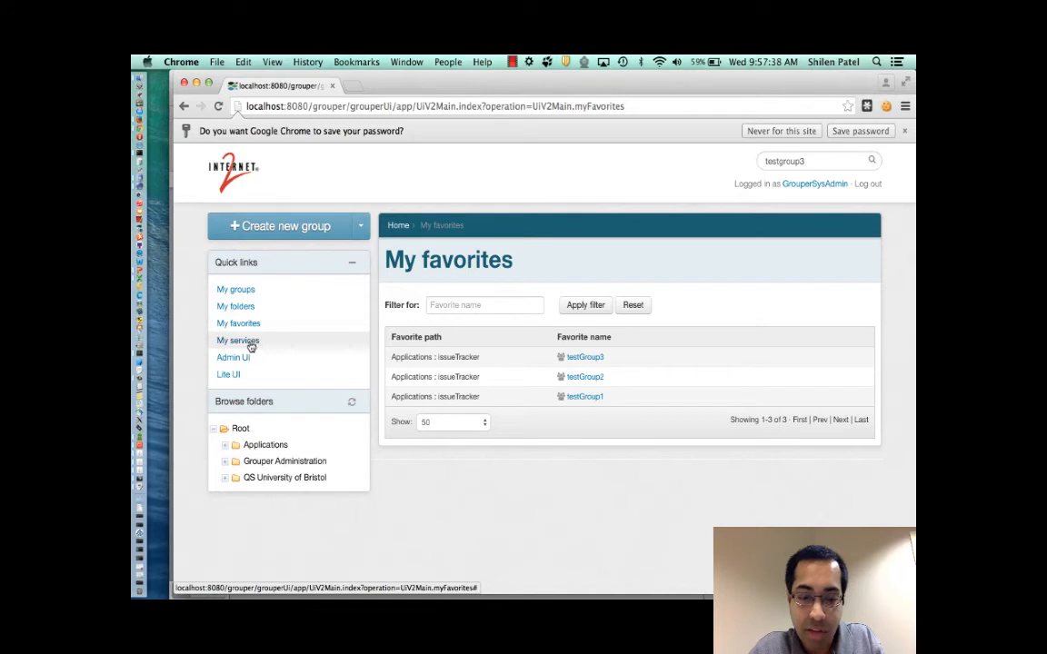
click(238, 340)
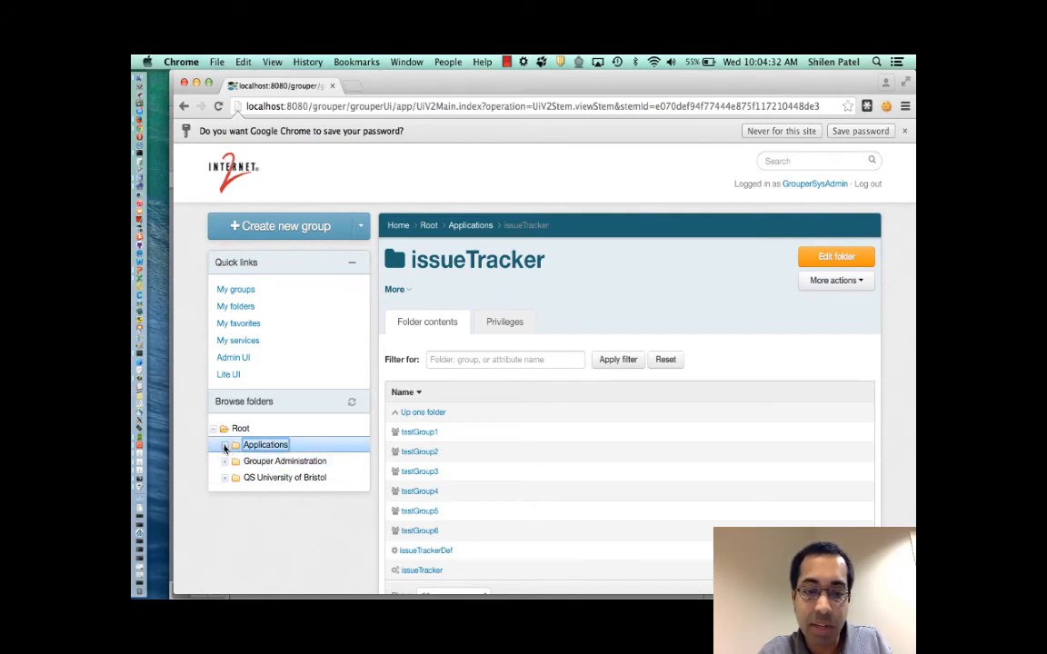
Expand Applications, then issueTracker, and open testGroup2 from the folder tree
click(225, 445)
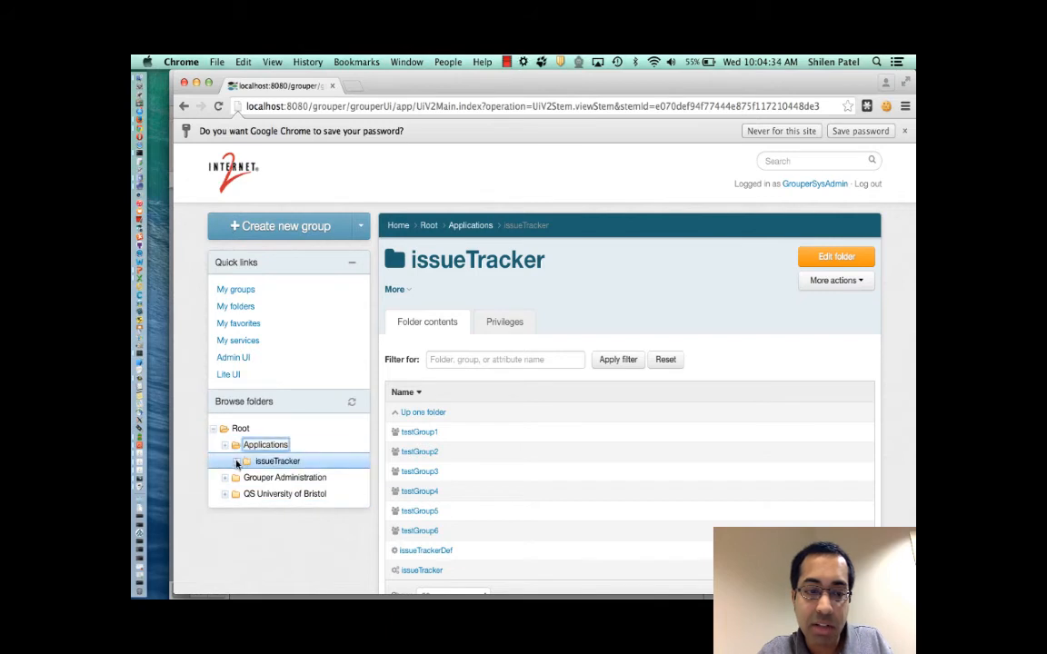
click(248, 460)
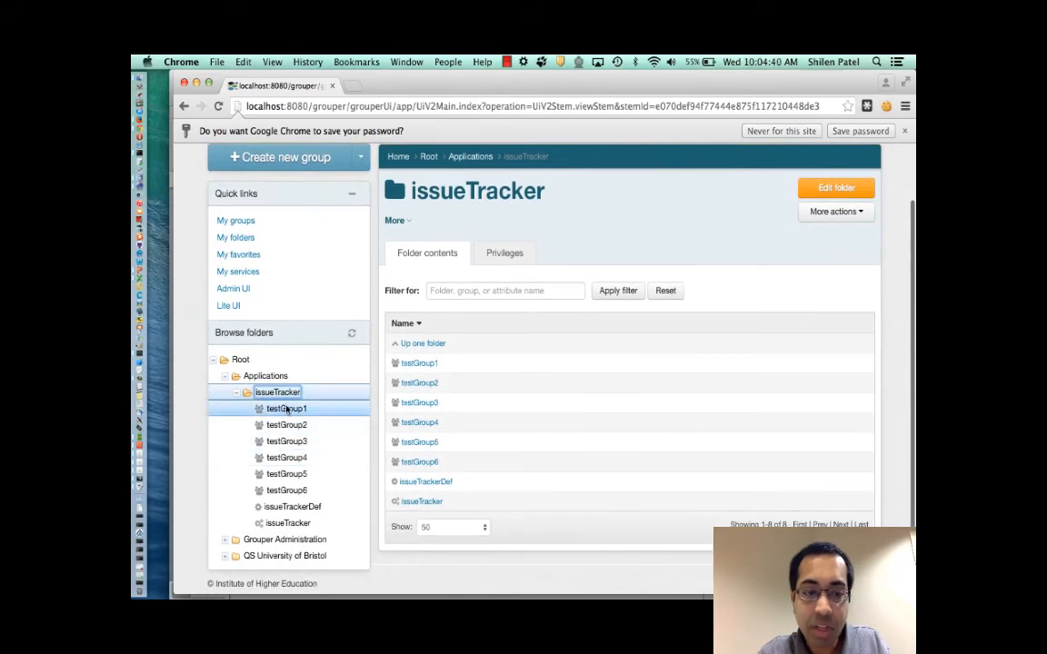
click(287, 408)
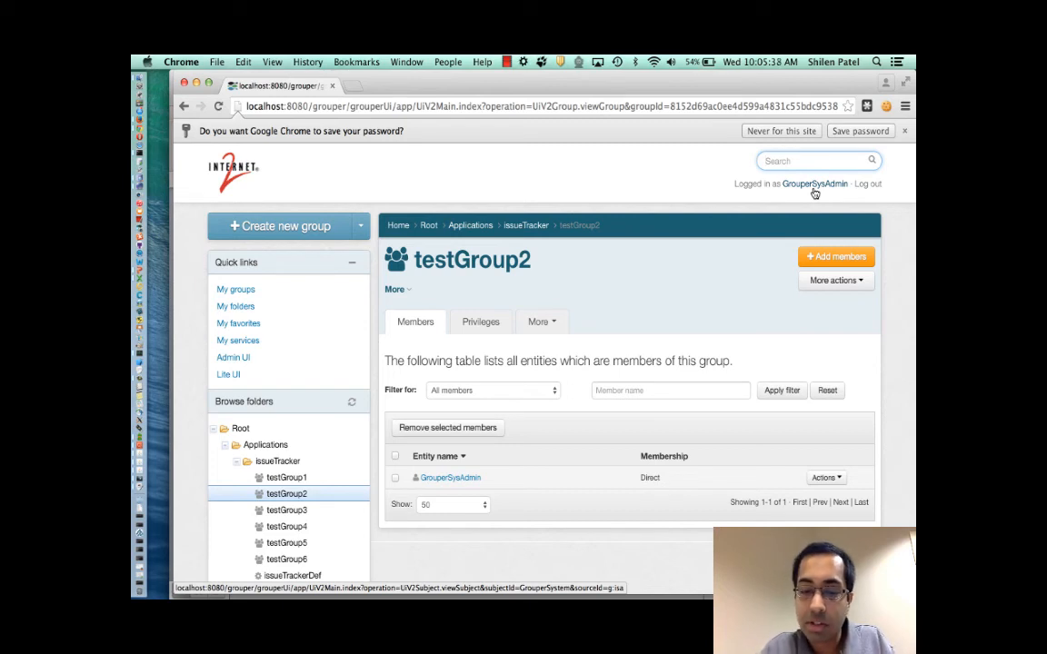
Search for issueTracker and rerun the search filtered to Folders
text(issueTracker)
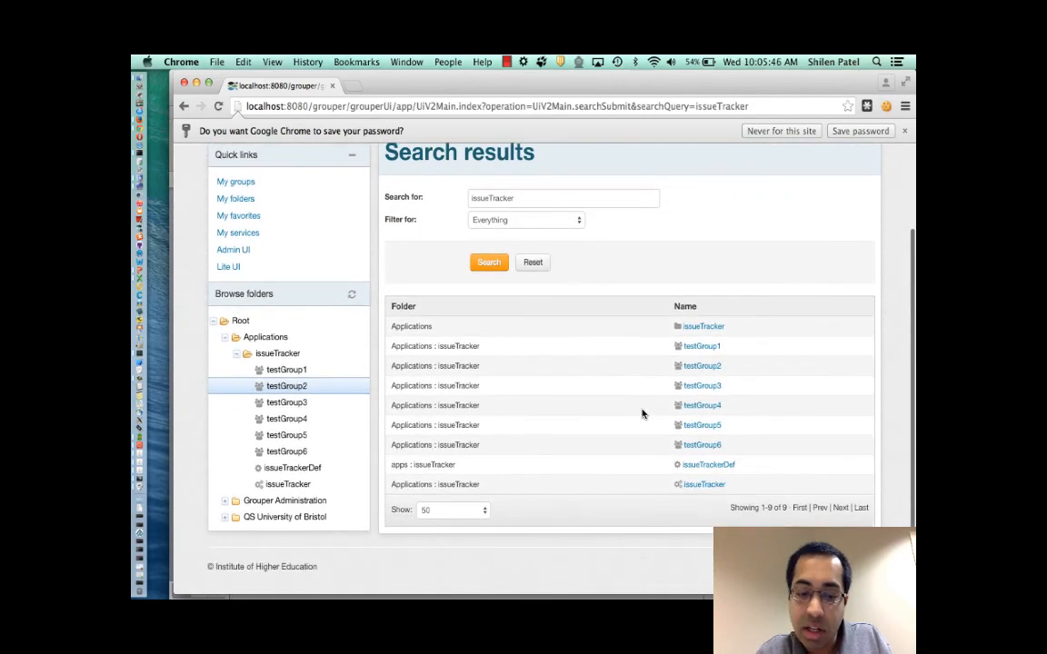
mouse_move(681, 365)
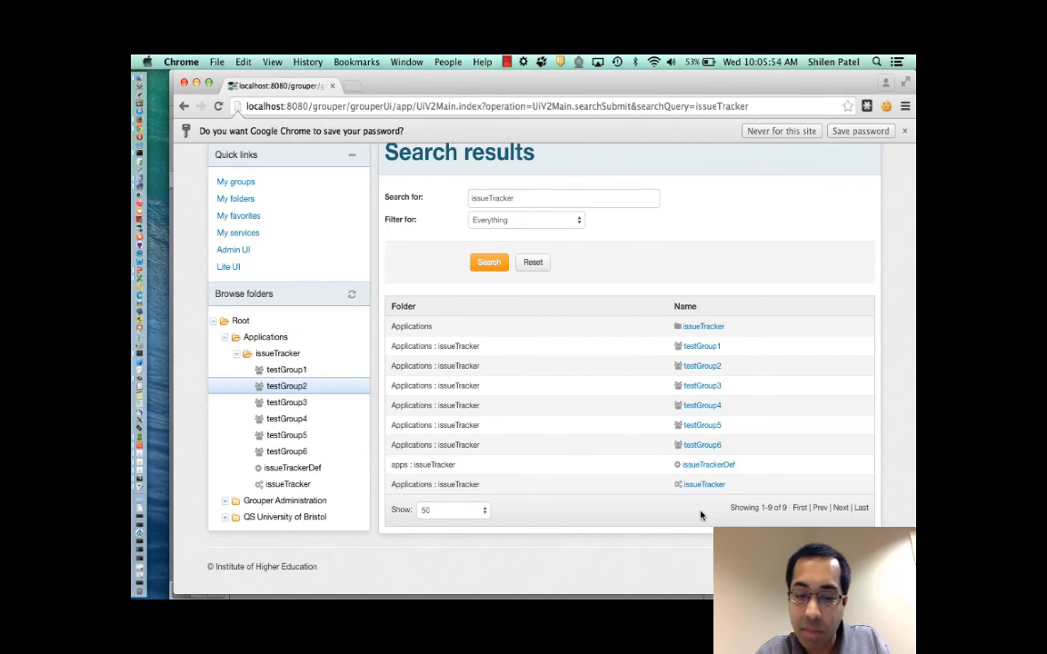
mouse_move(718, 323)
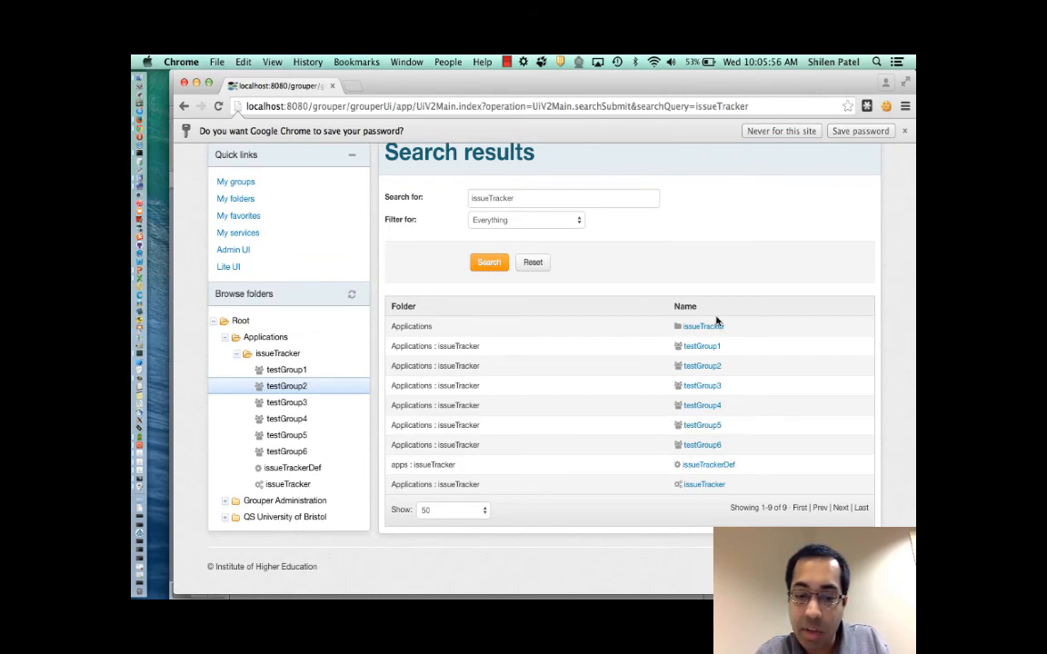
mouse_move(702, 326)
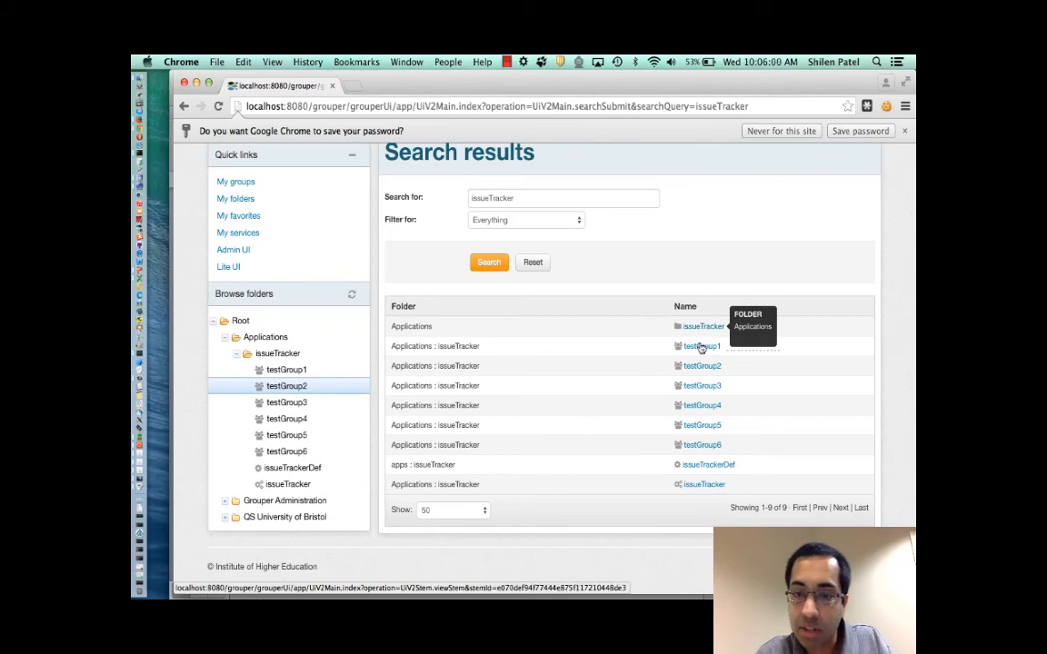
click(699, 346)
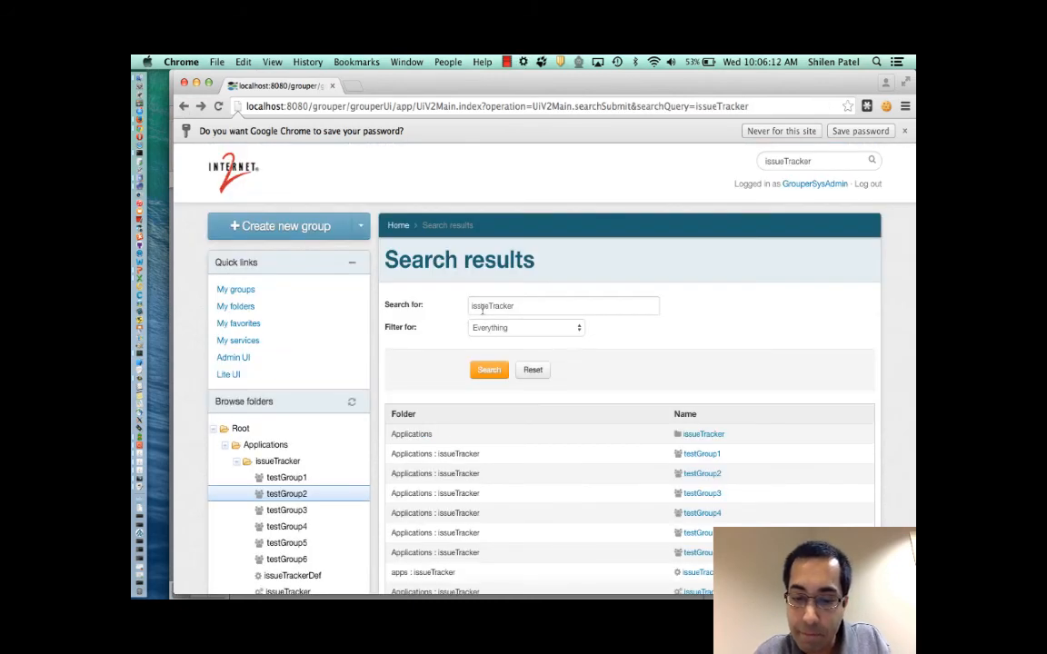
scroll(down, 3)
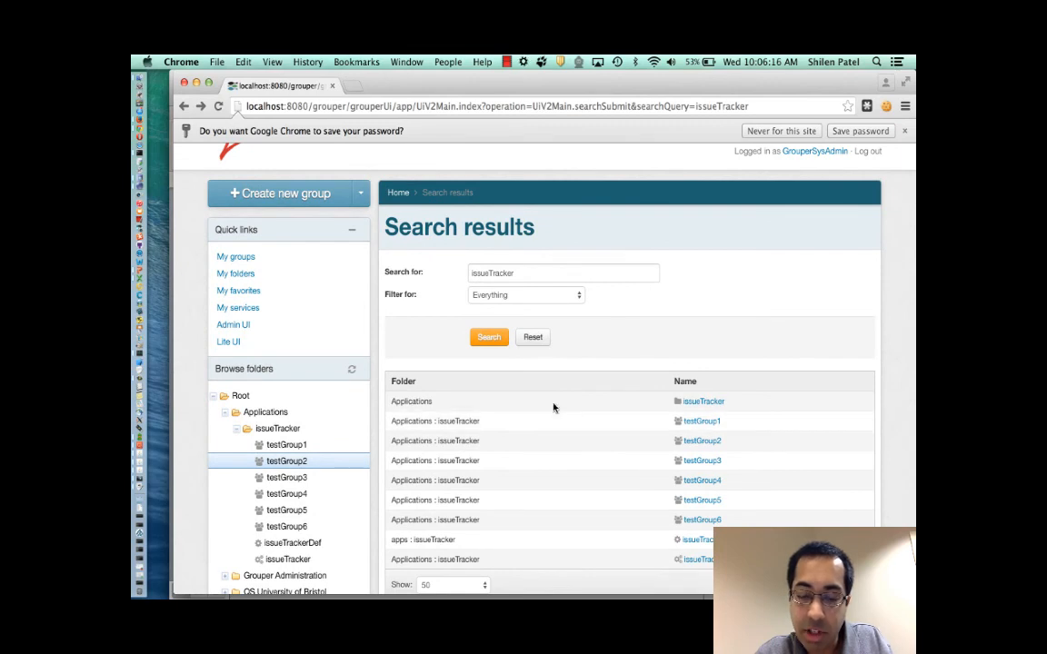
click(526, 295)
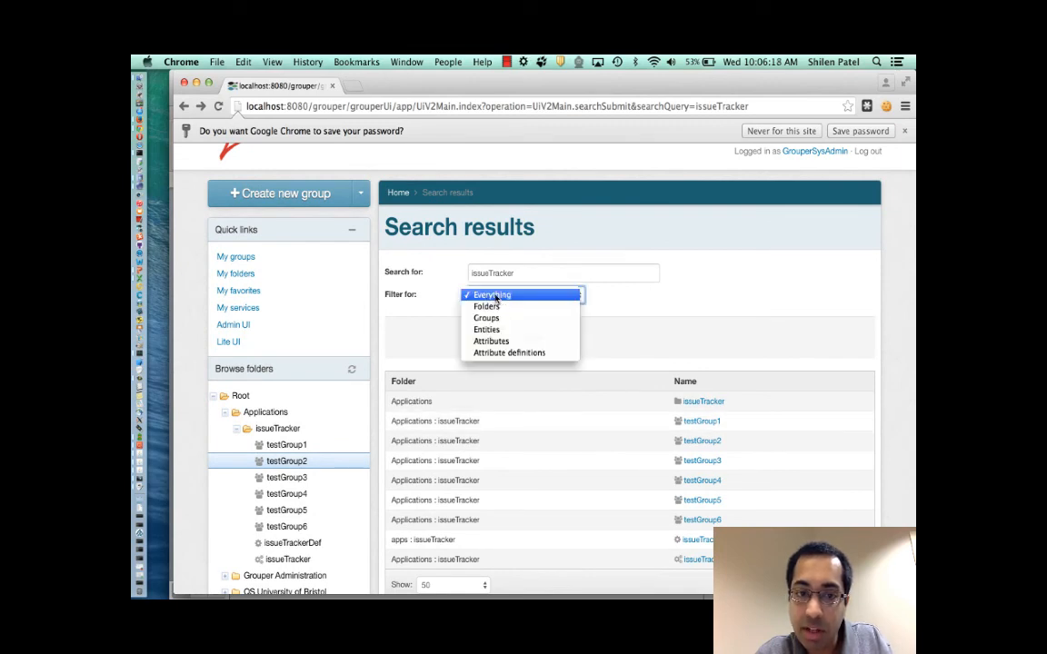
click(486, 317)
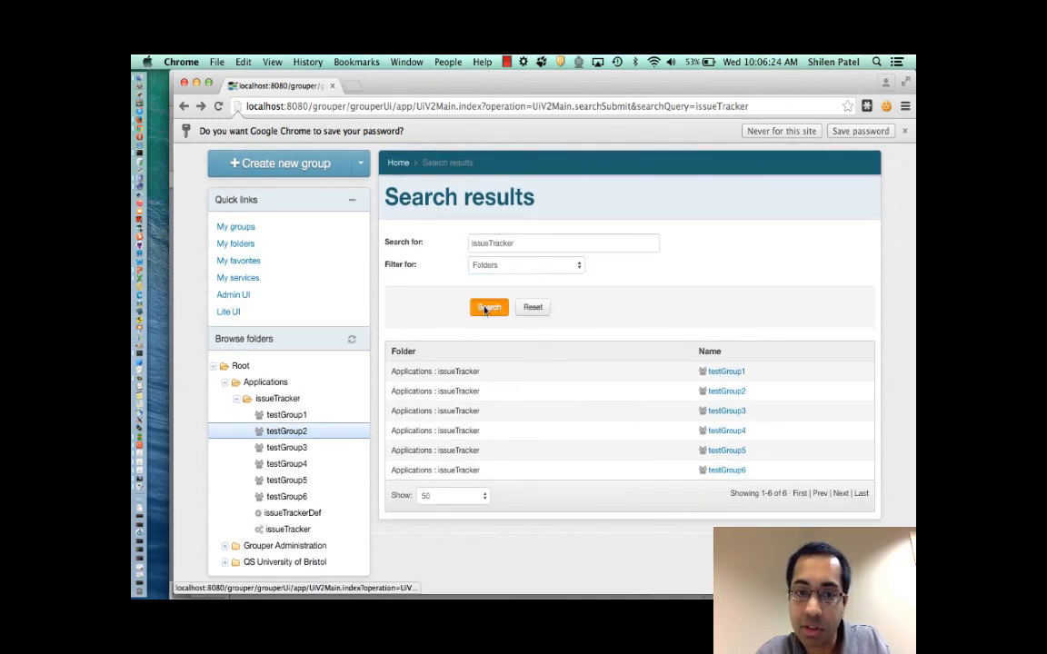
click(525, 264)
text(john)
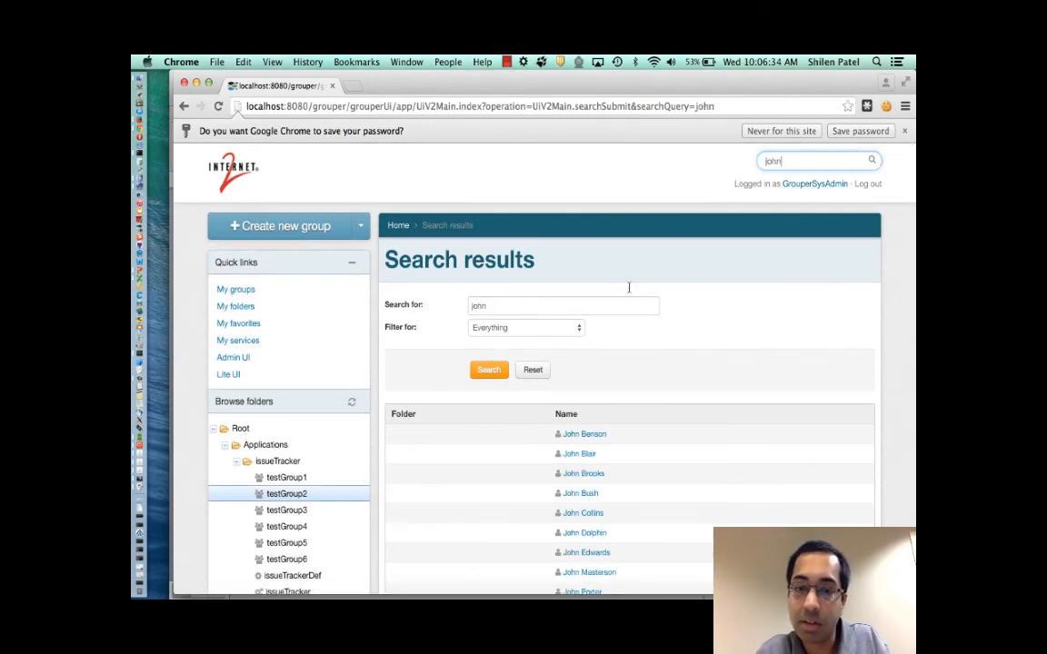
scroll(down, 3)
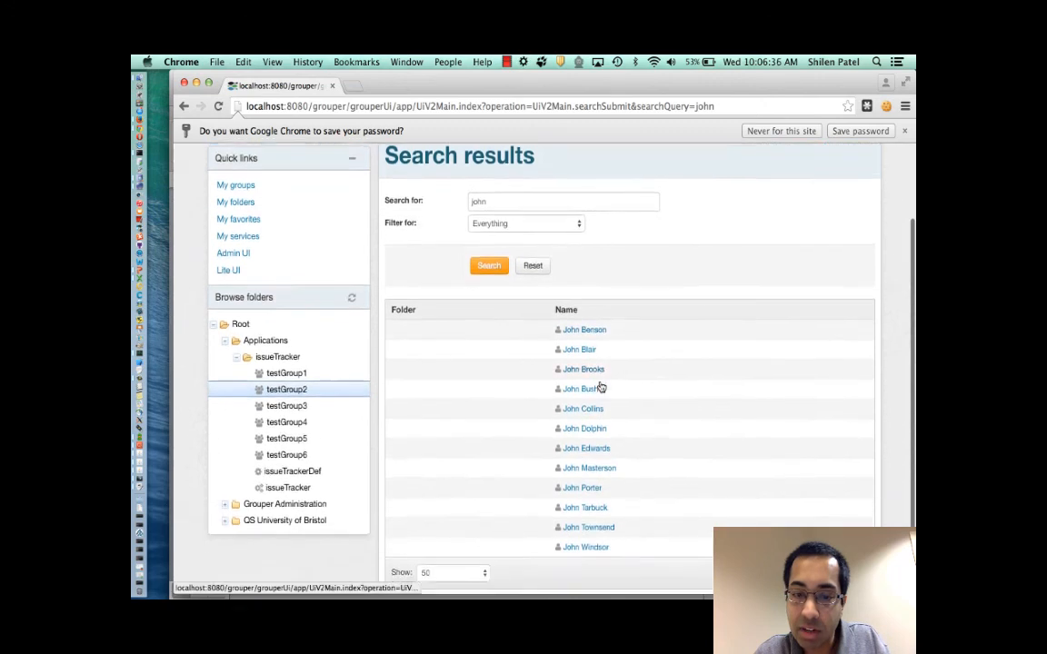
scroll(down, 3)
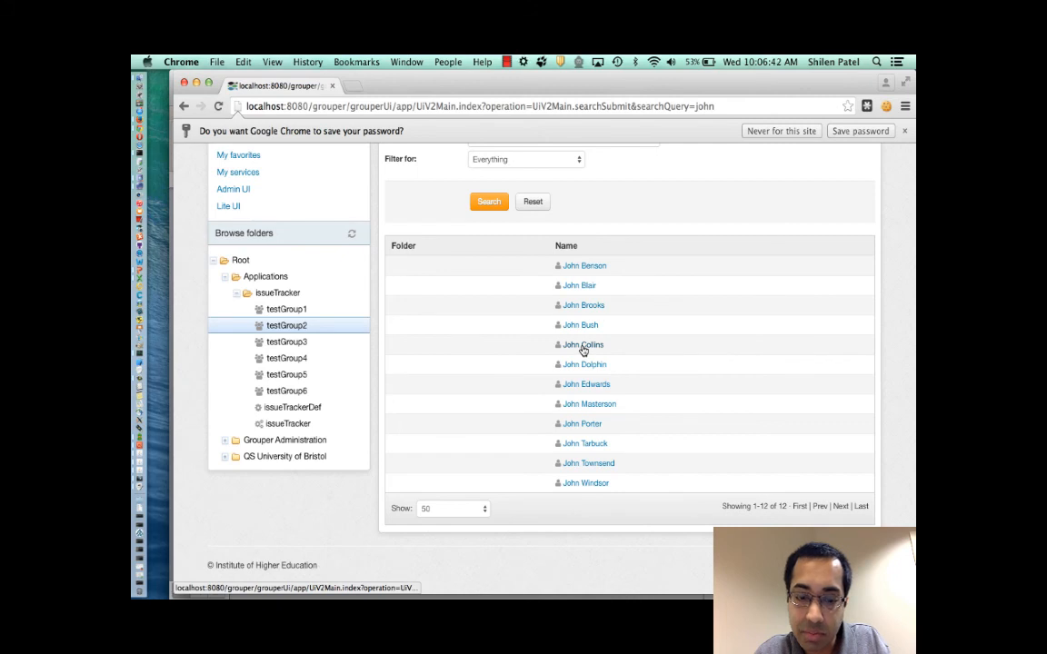
click(582, 344)
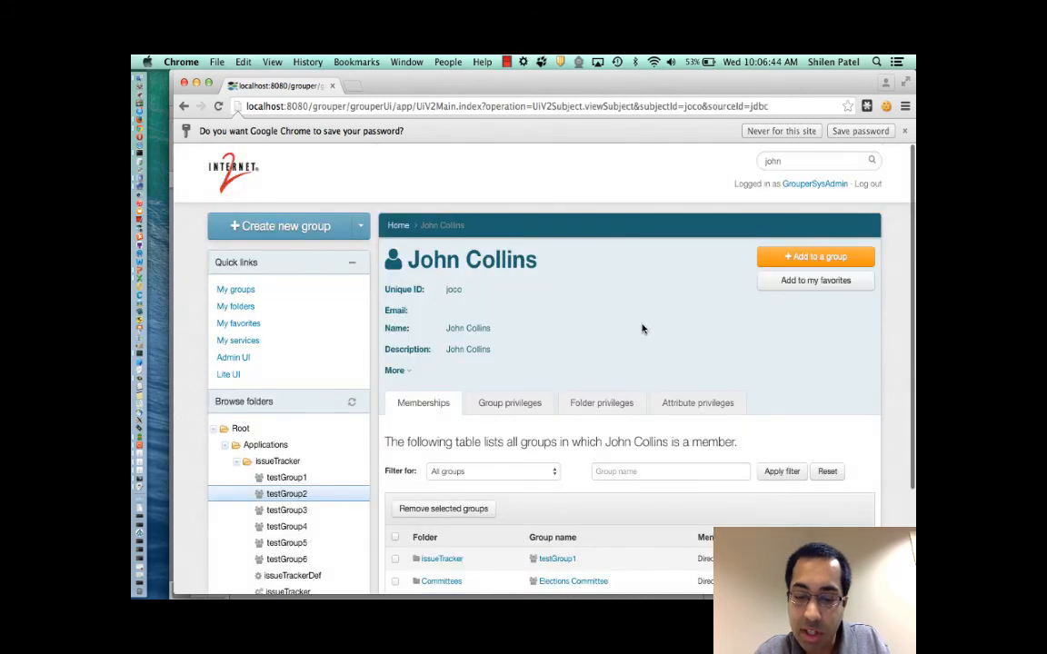
scroll(down, 3)
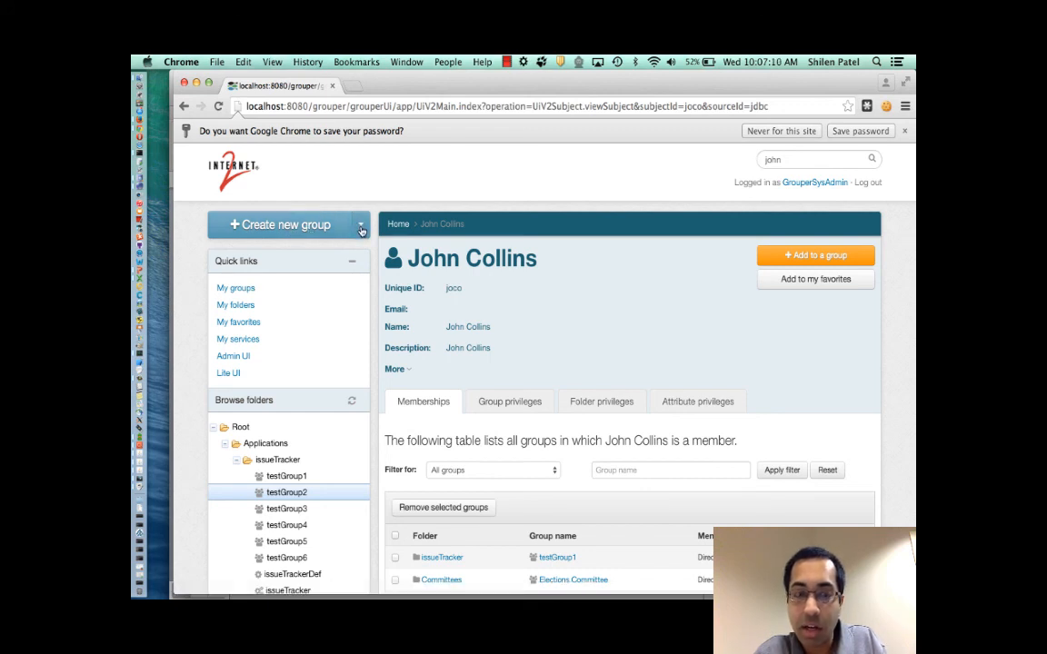
Use the Create new group menu to preview the New group form, then reach the Add members page
click(361, 225)
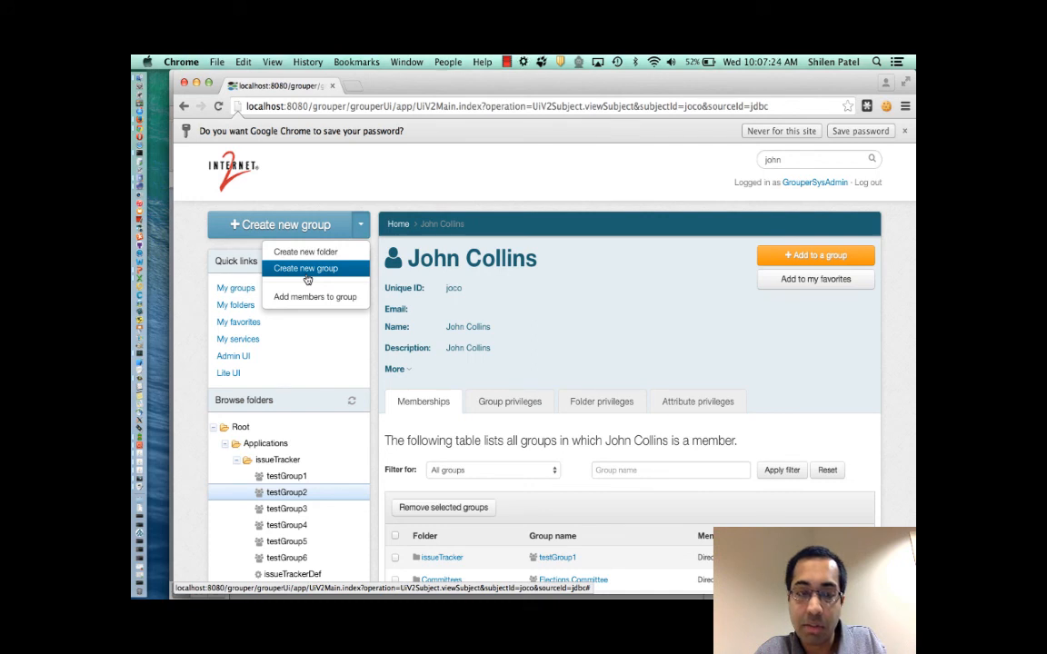
click(282, 225)
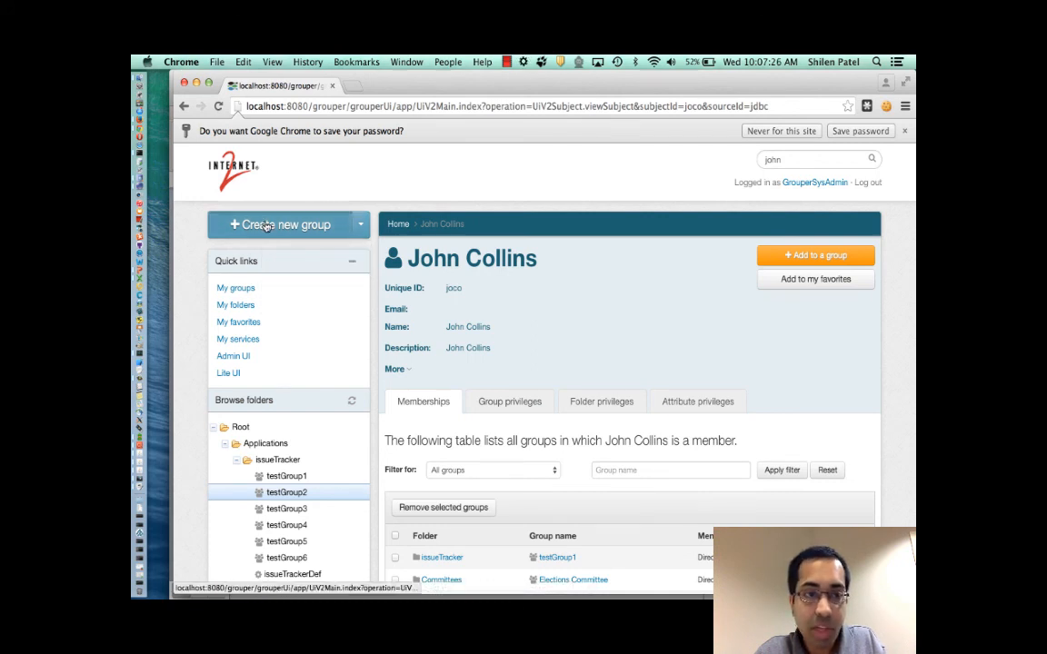
click(285, 225)
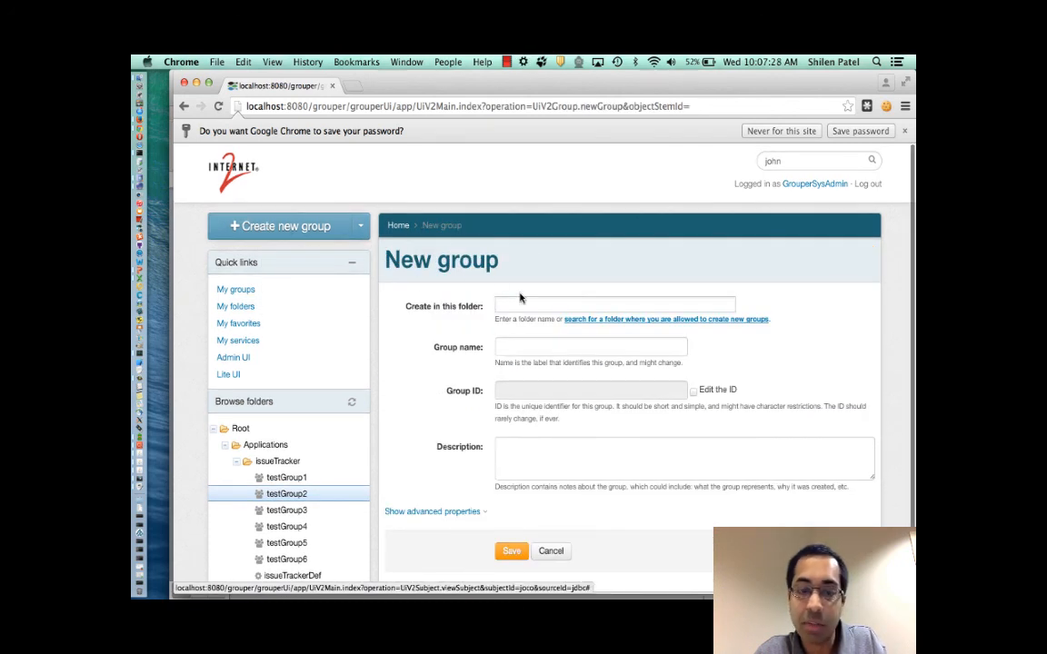
scroll(down, 3)
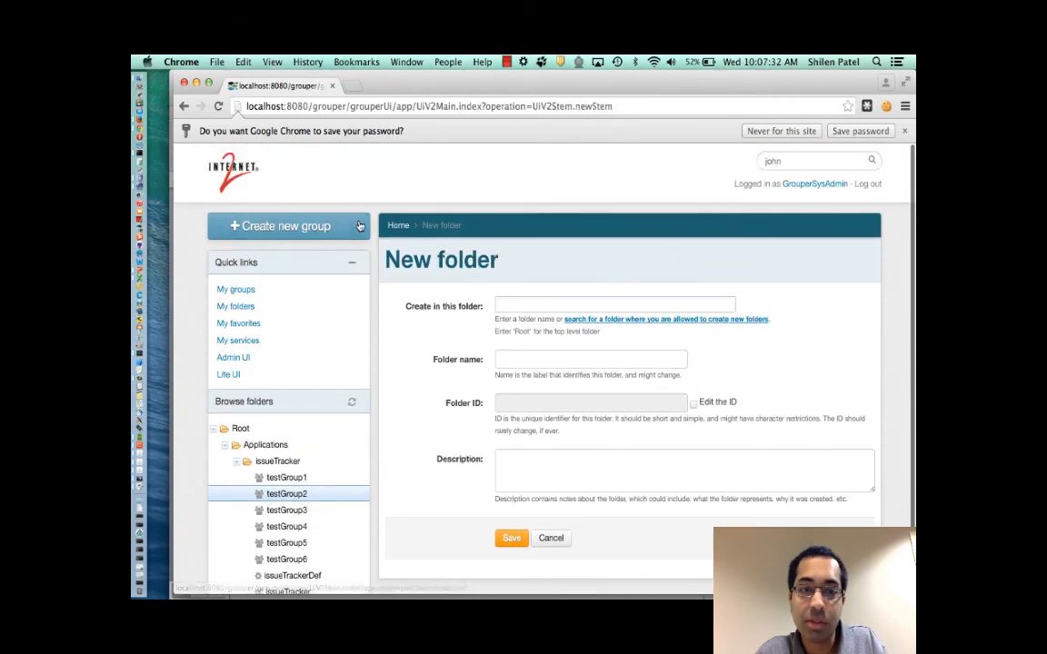
click(361, 226)
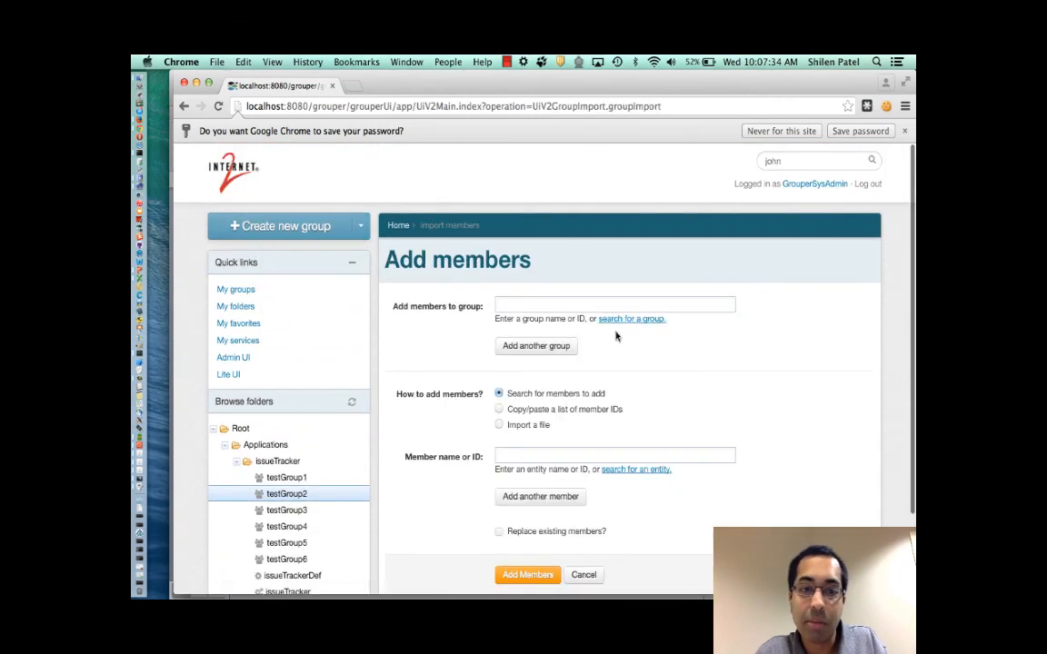